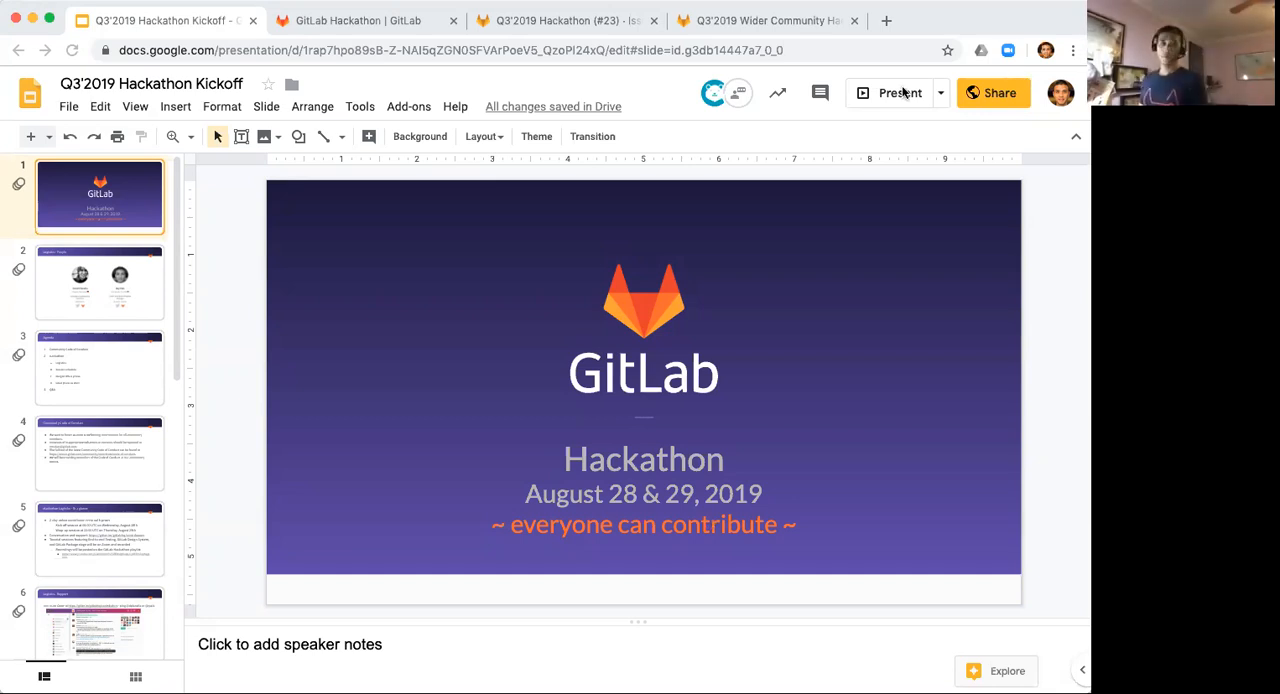
mouse_move(856, 104)
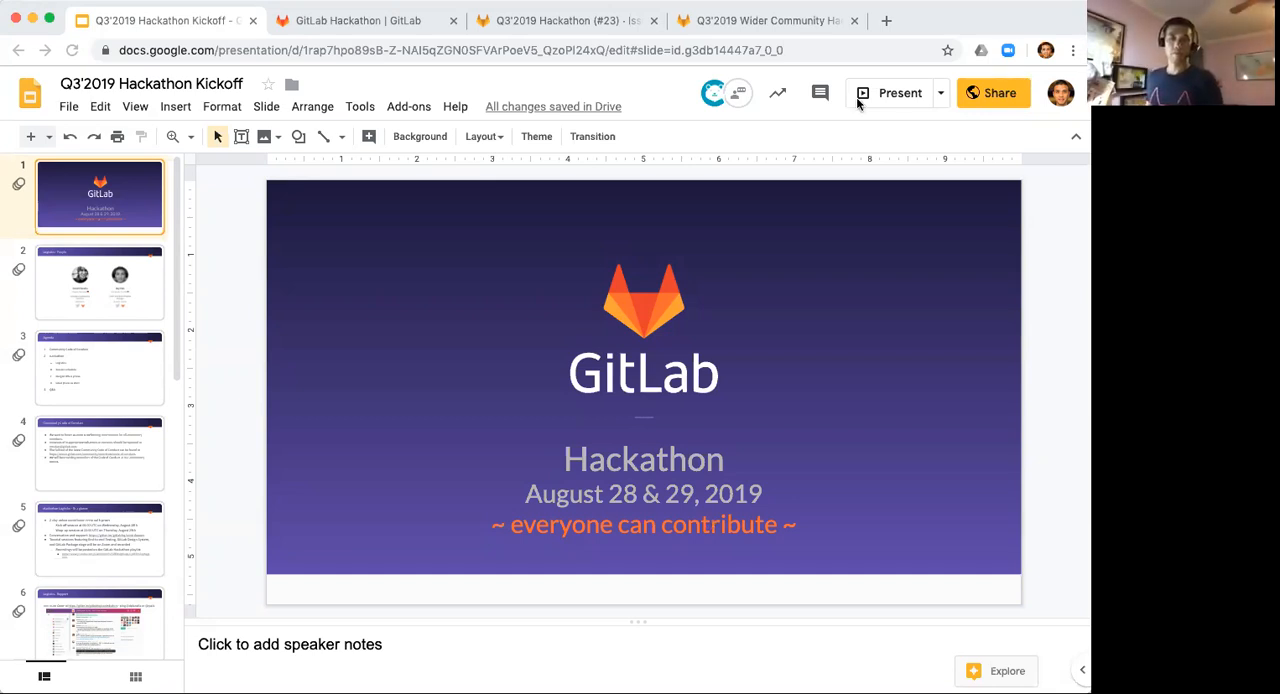
mouse_move(844, 152)
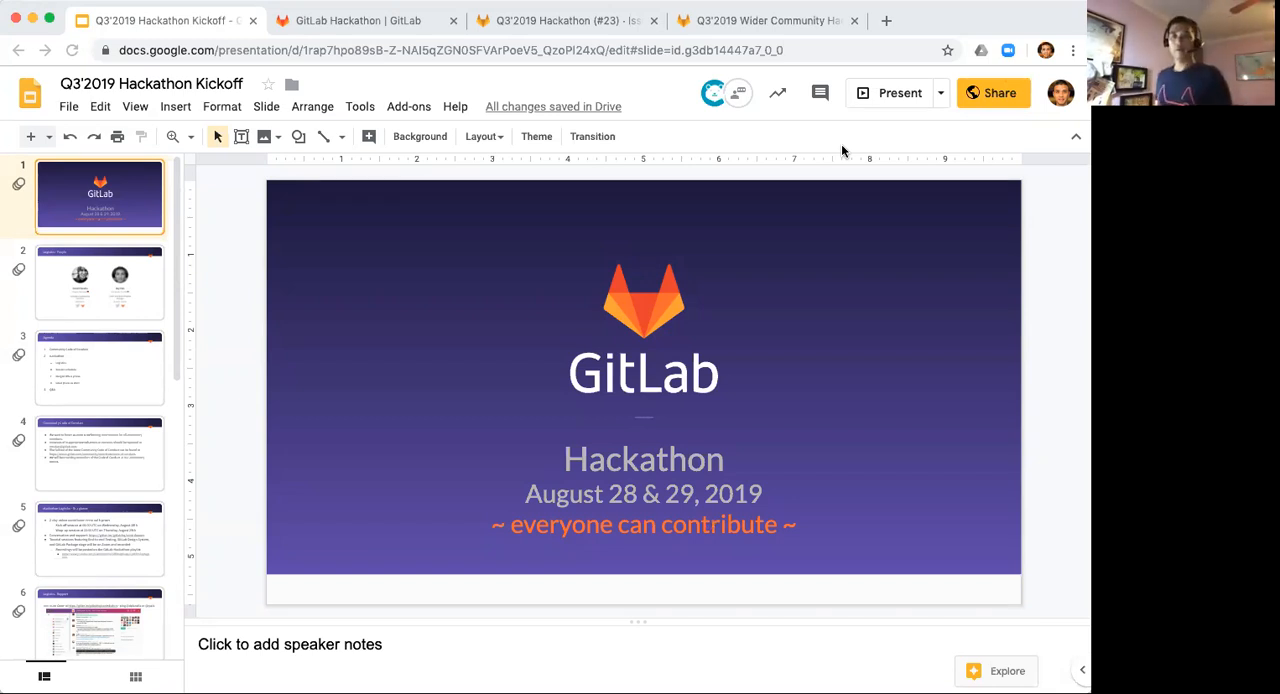
mouse_move(774, 136)
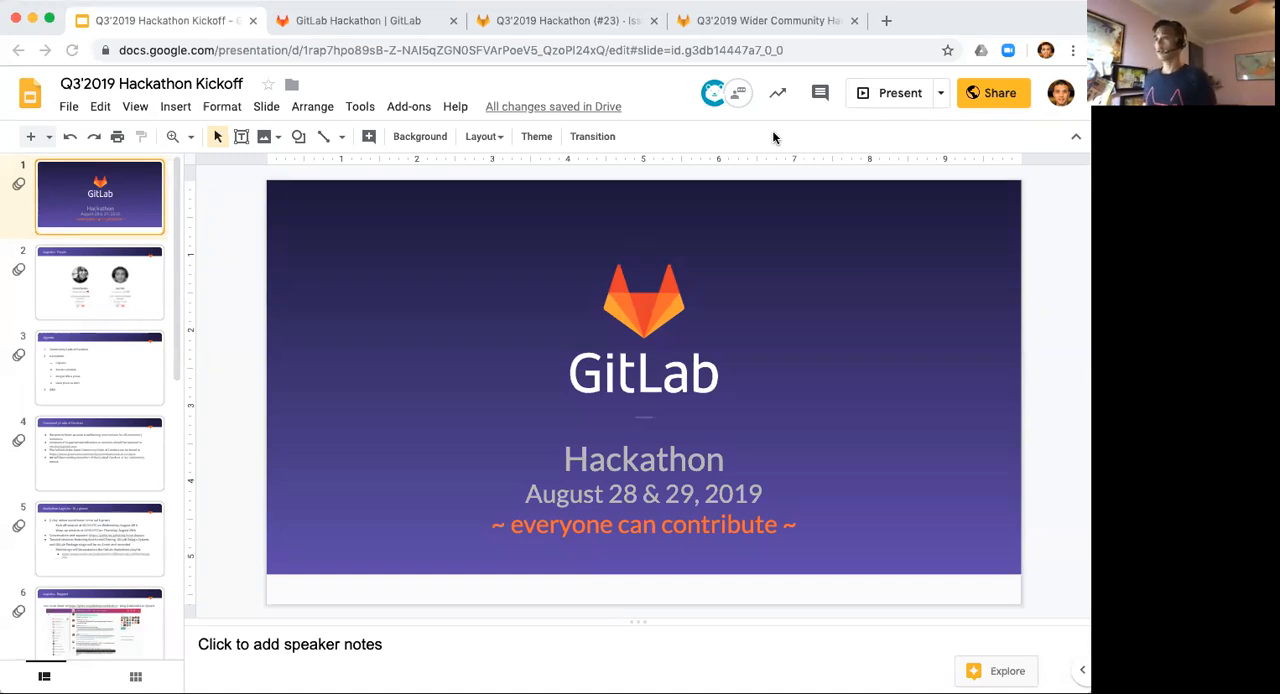
mouse_move(760, 124)
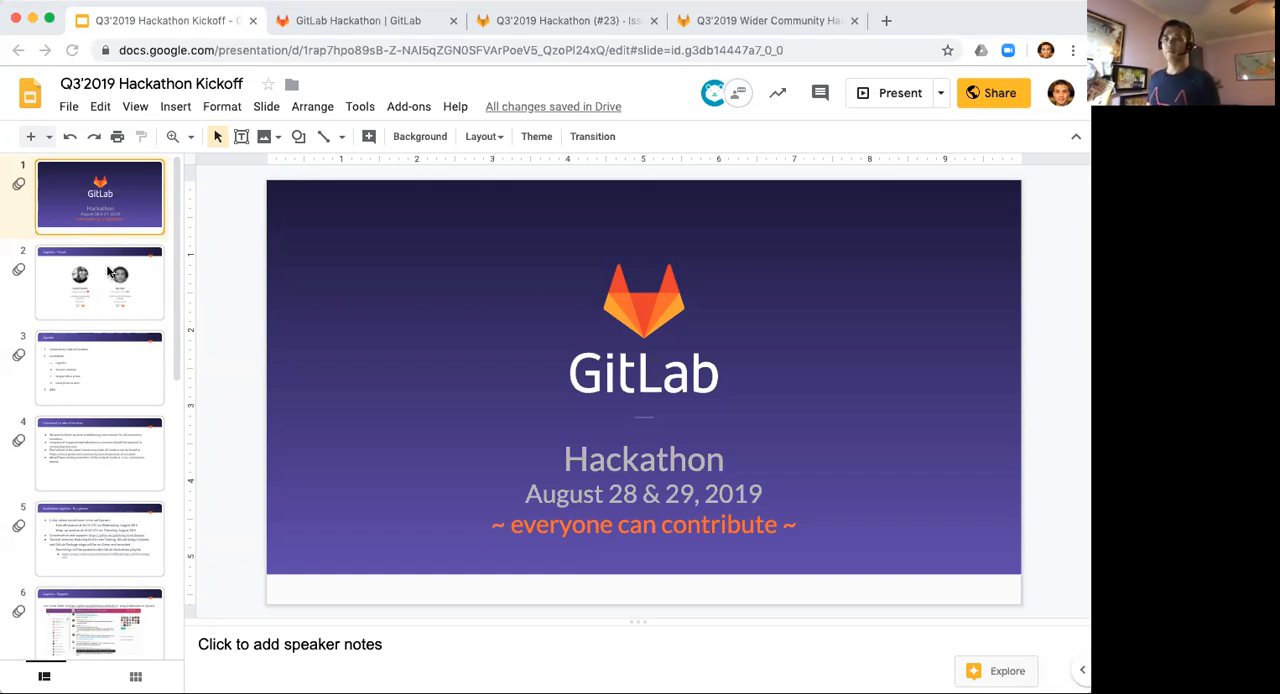
- Go to slide 2, Logistics · People, introducing the two community organisers
left_click(100, 282)
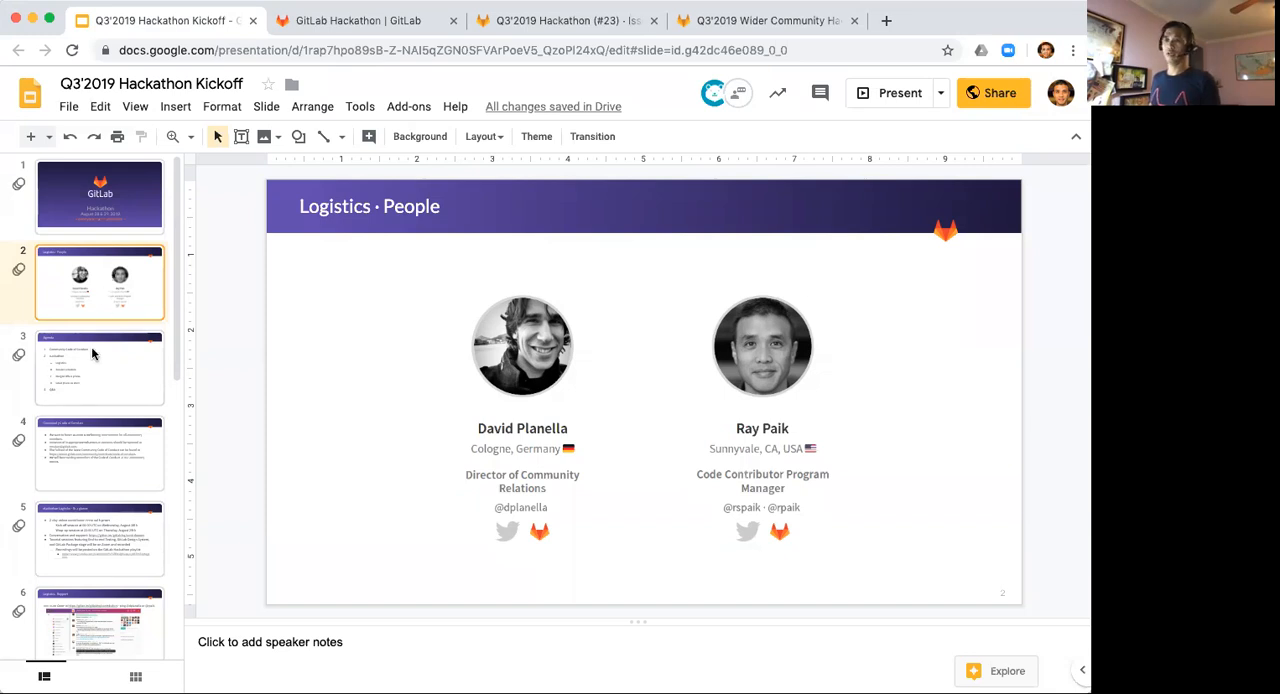
- Advance to slide 3, the Agenda: code of conduct, hackathon topics, Q&A
left_click(100, 368)
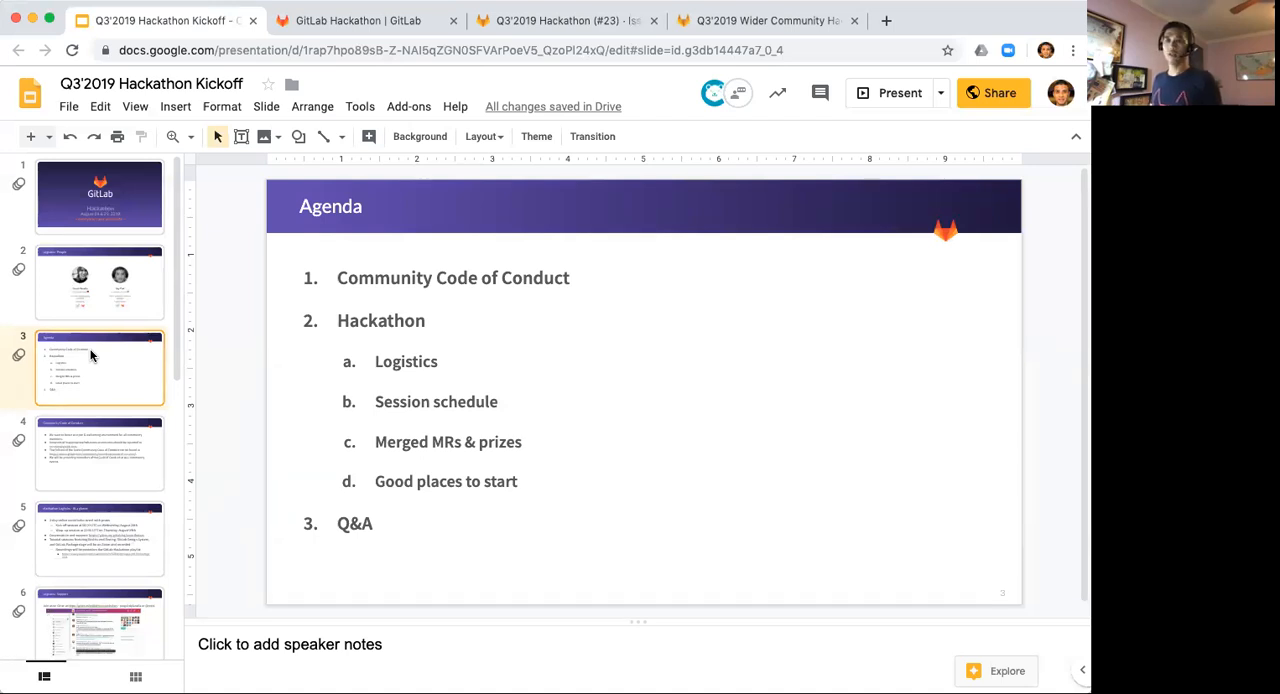
- Show slide 4, Community Code of Conduct, with its reporting contact and full-text link
left_click(100, 452)
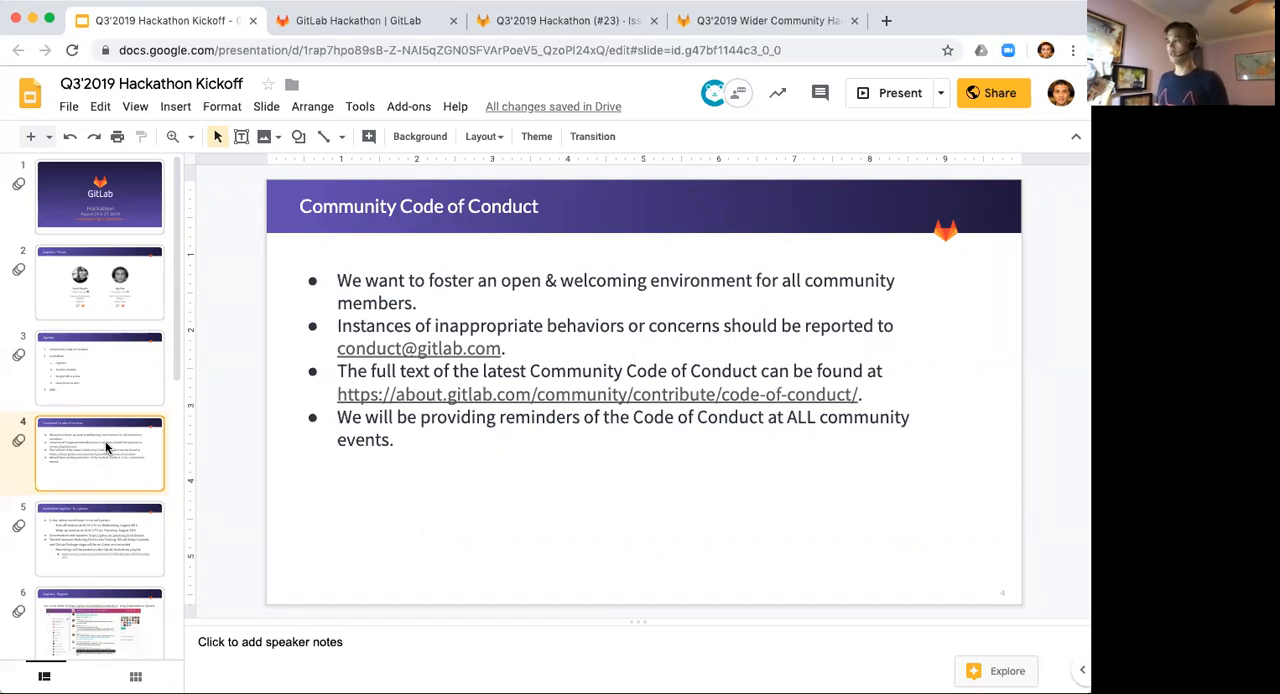
mouse_move(112, 536)
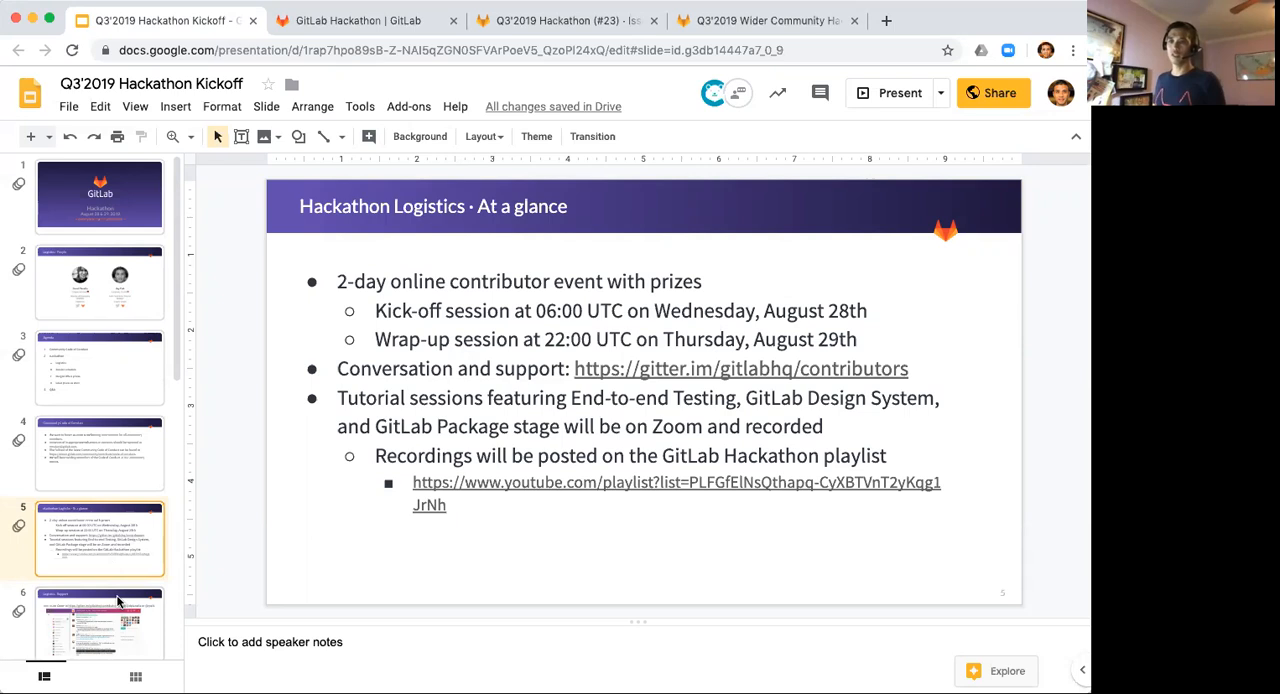
- Advance to slide 6, Logistics · Support, with the Gitter chat invitation
left_click(100, 620)
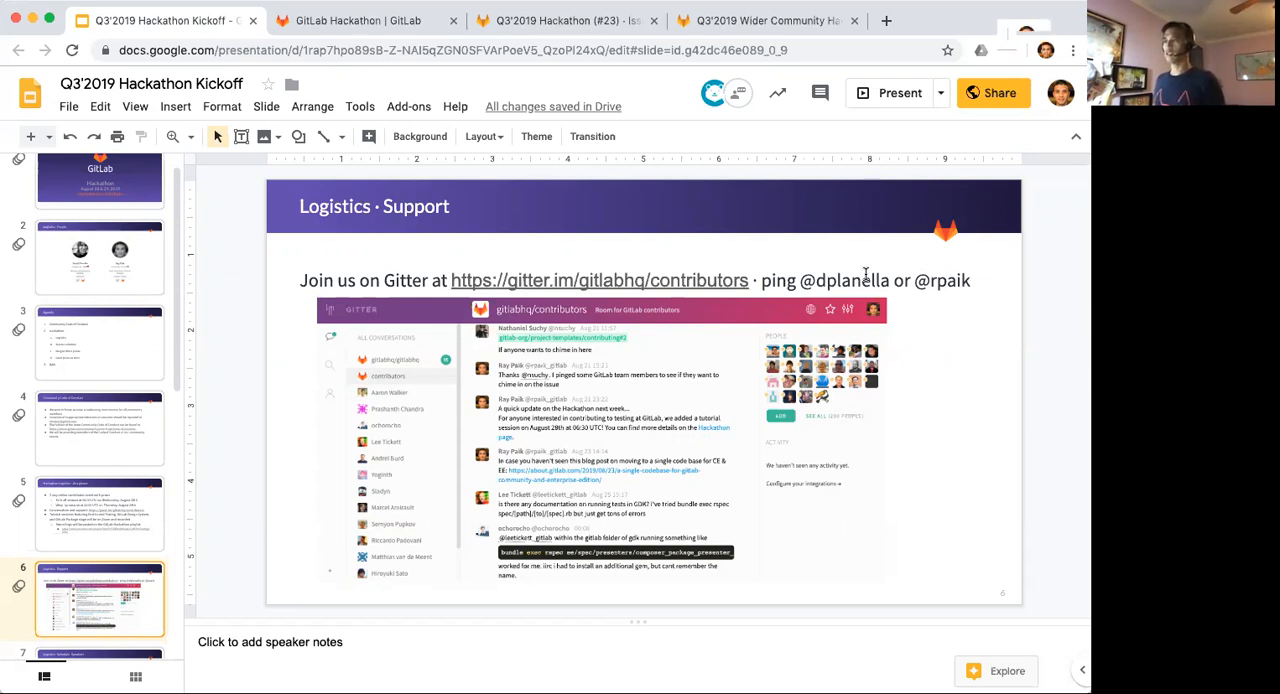
mouse_move(284, 428)
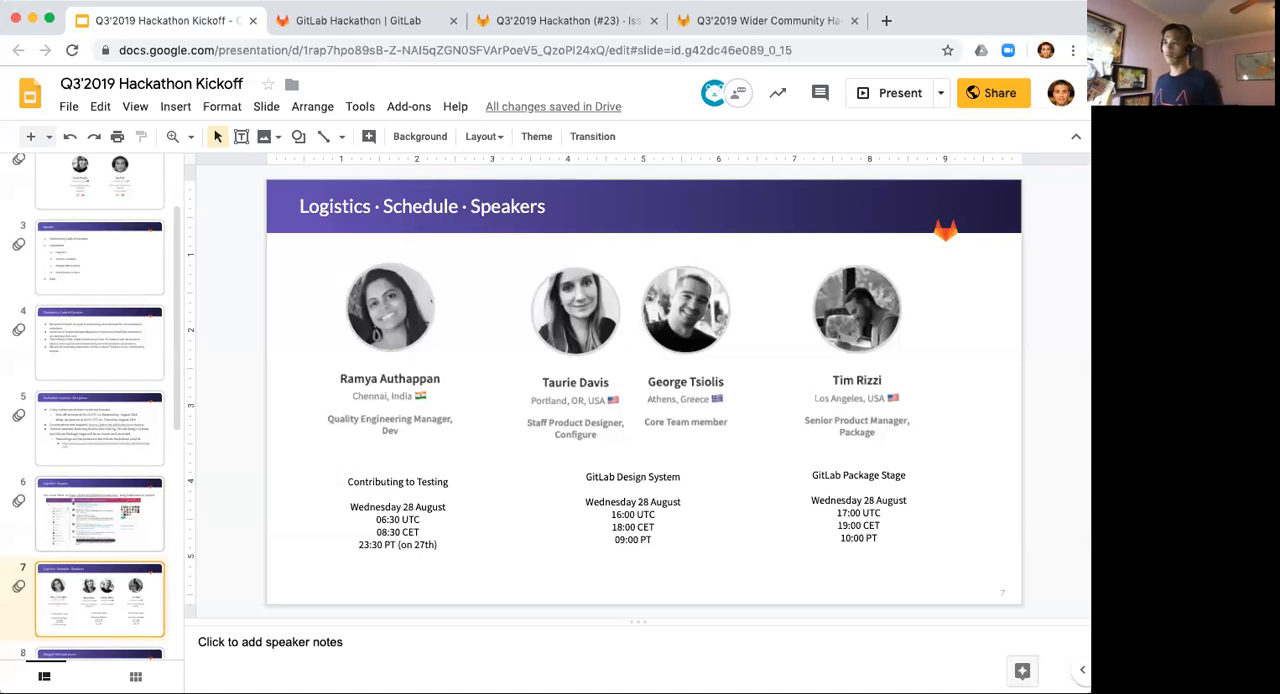
mouse_move(280, 596)
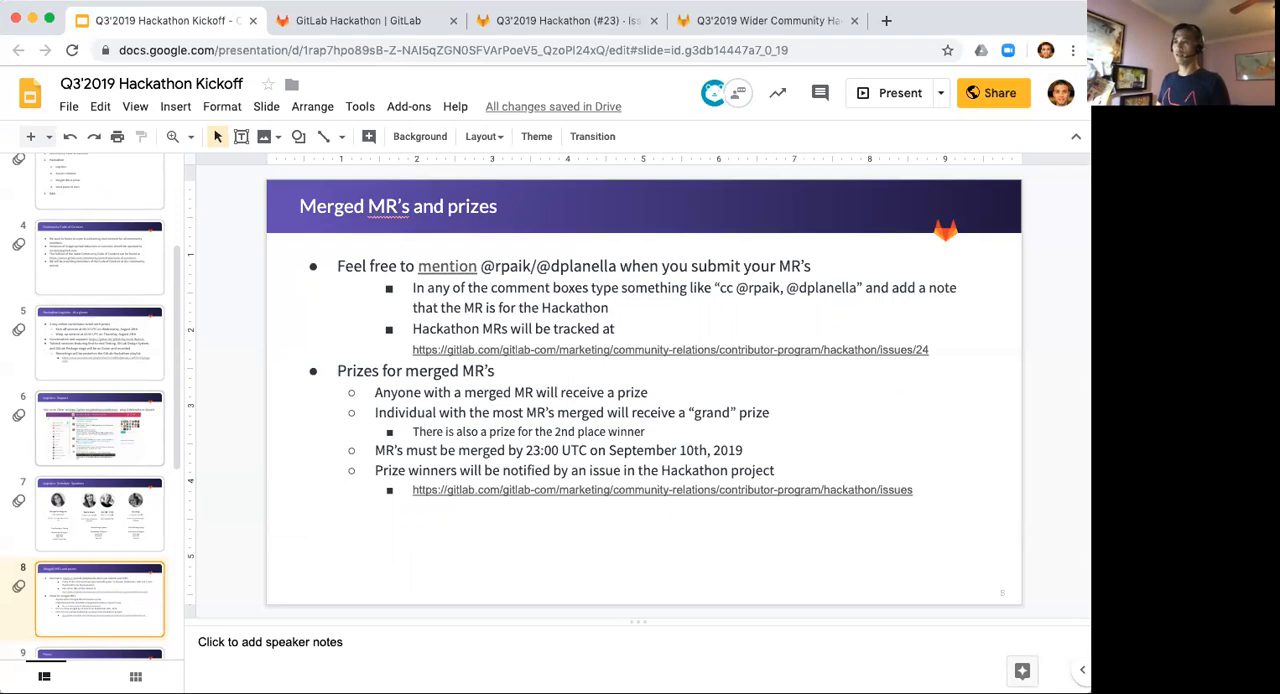
mouse_move(748, 276)
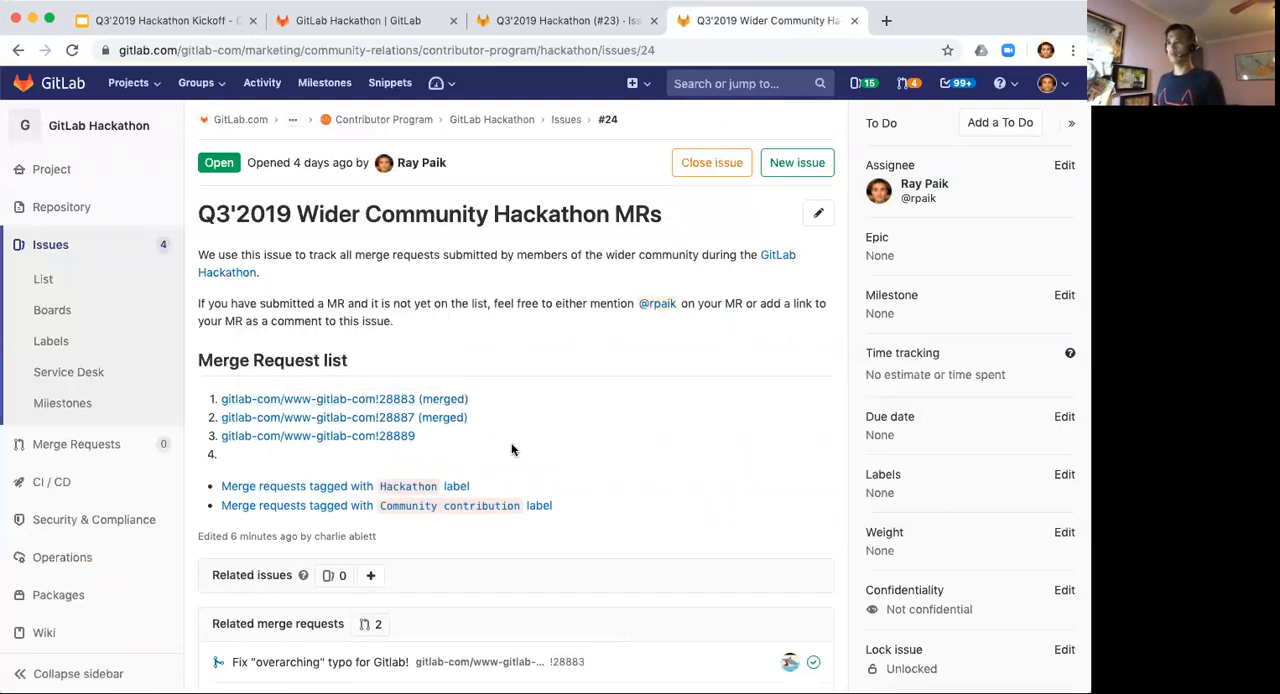
mouse_move(480, 412)
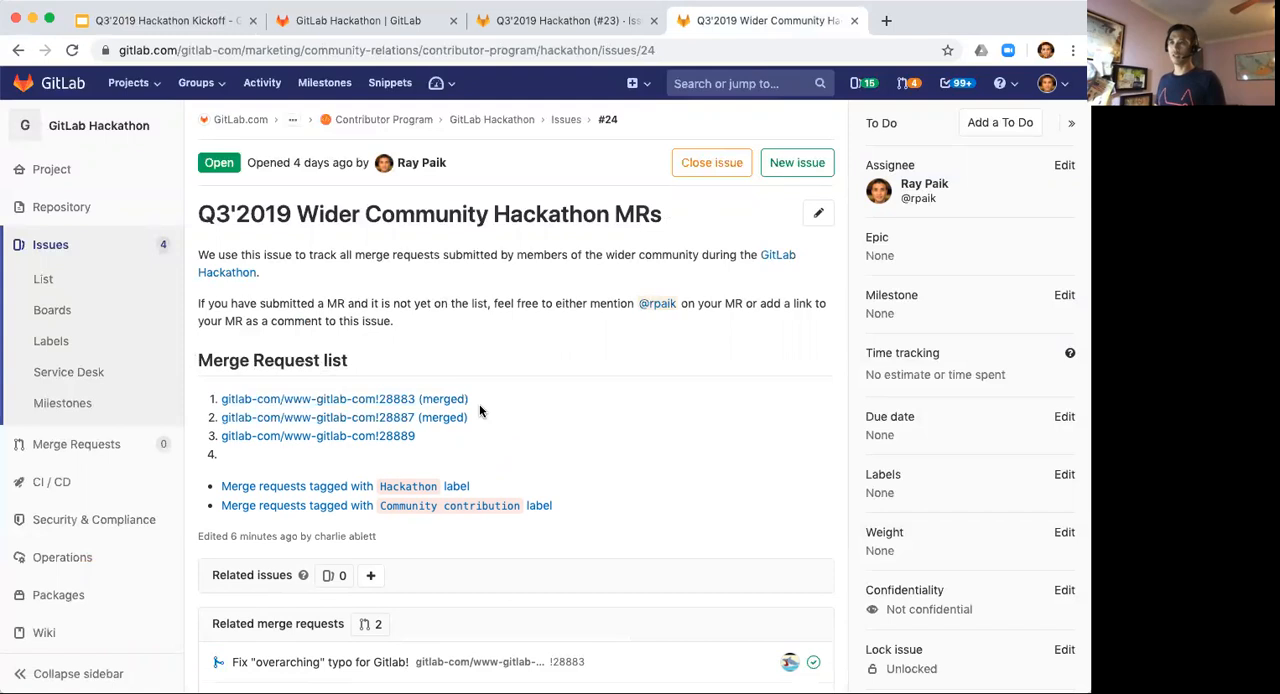
mouse_move(482, 432)
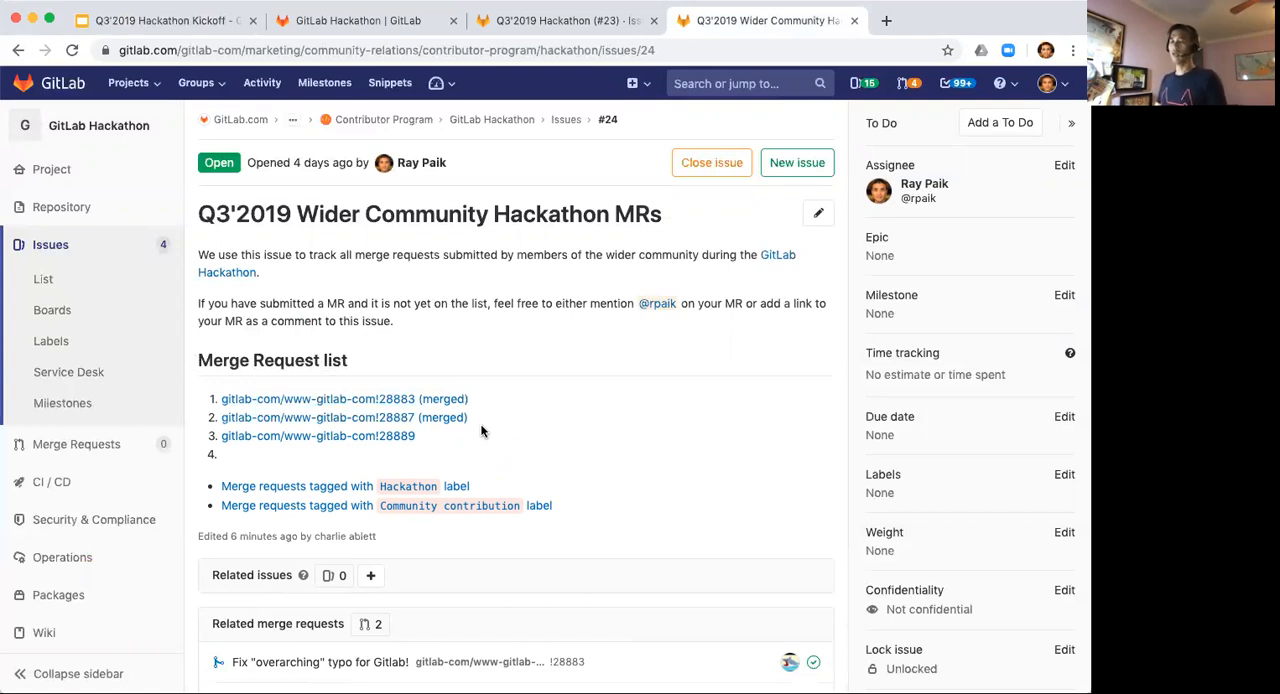
mouse_move(456, 460)
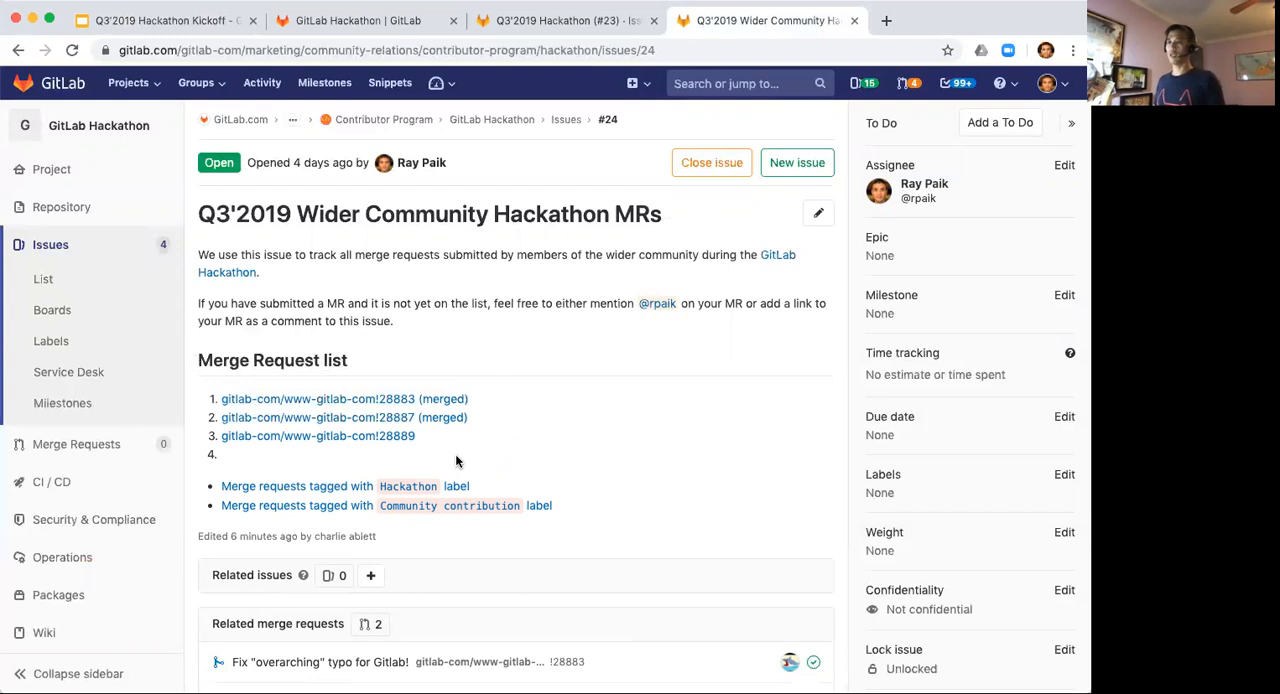
mouse_move(344, 110)
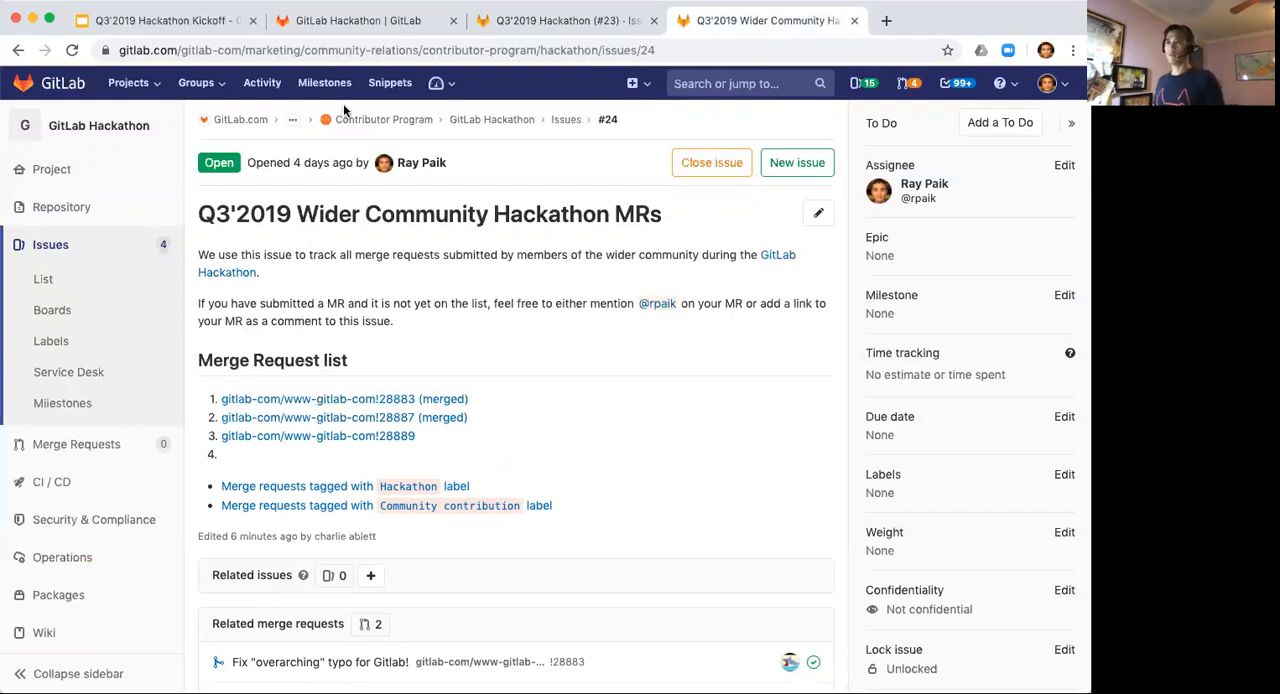
- Return from GitLab issue #24 to the deck's Merged MR's and prizes slide
left_click(160, 20)
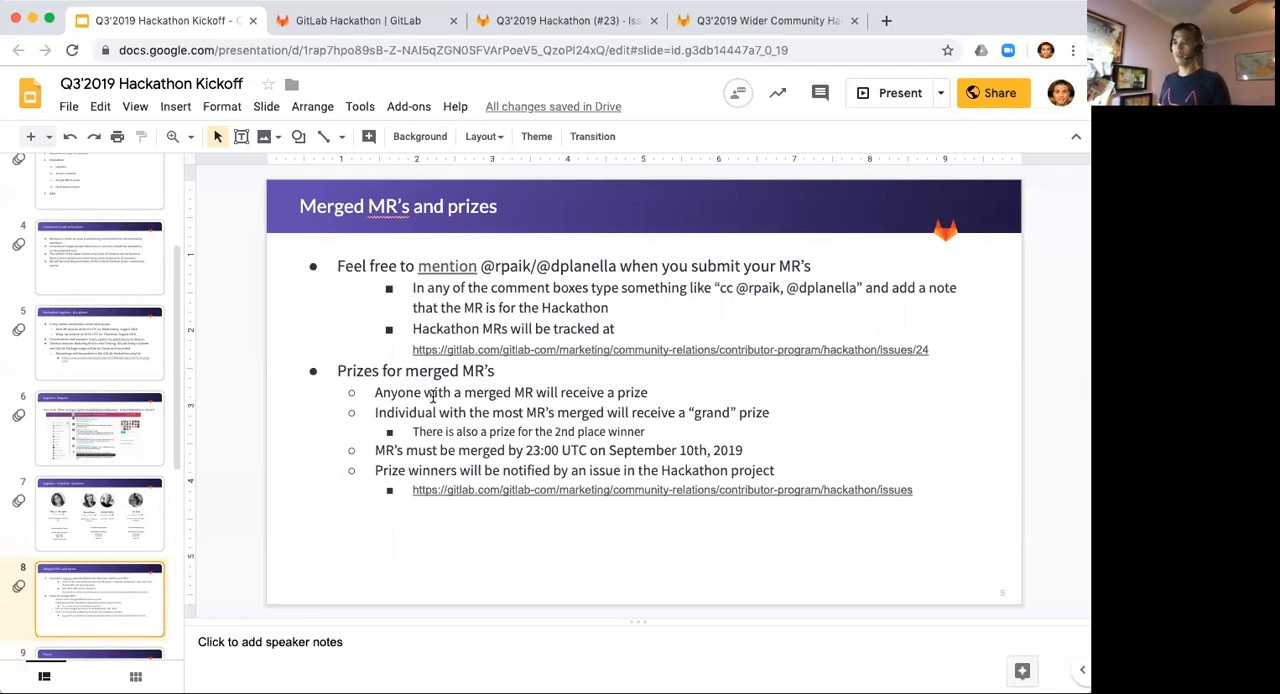
mouse_move(444, 448)
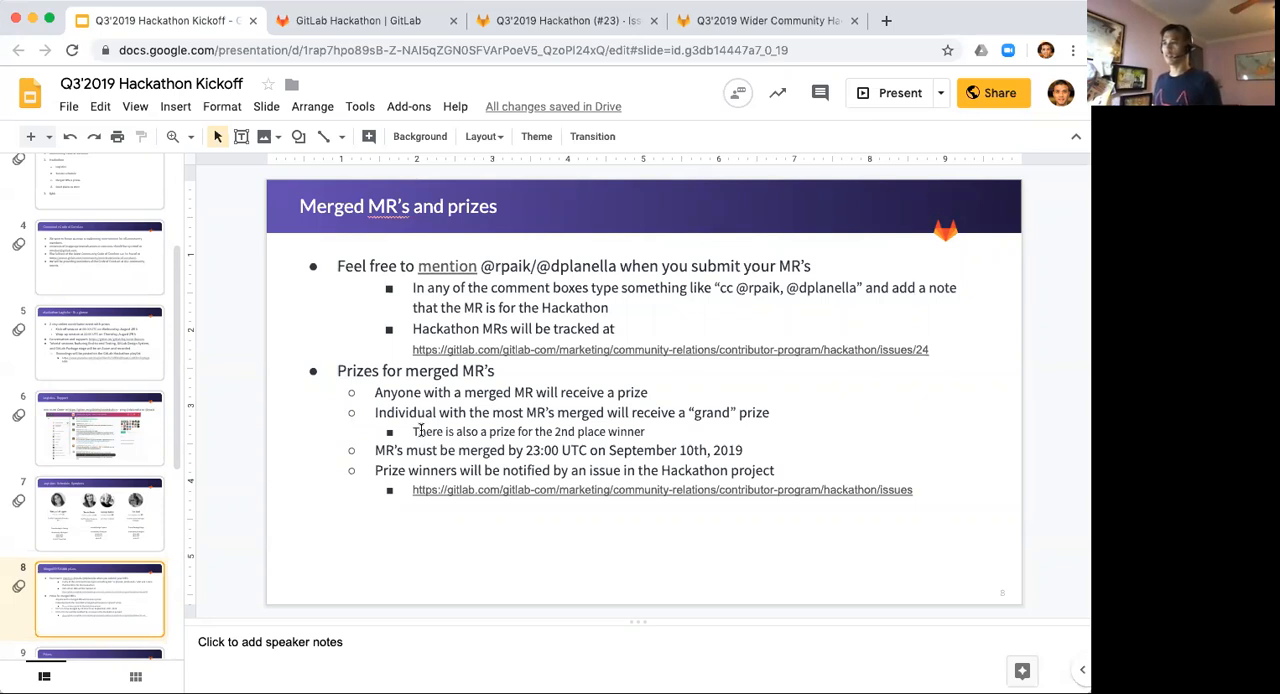
mouse_move(458, 482)
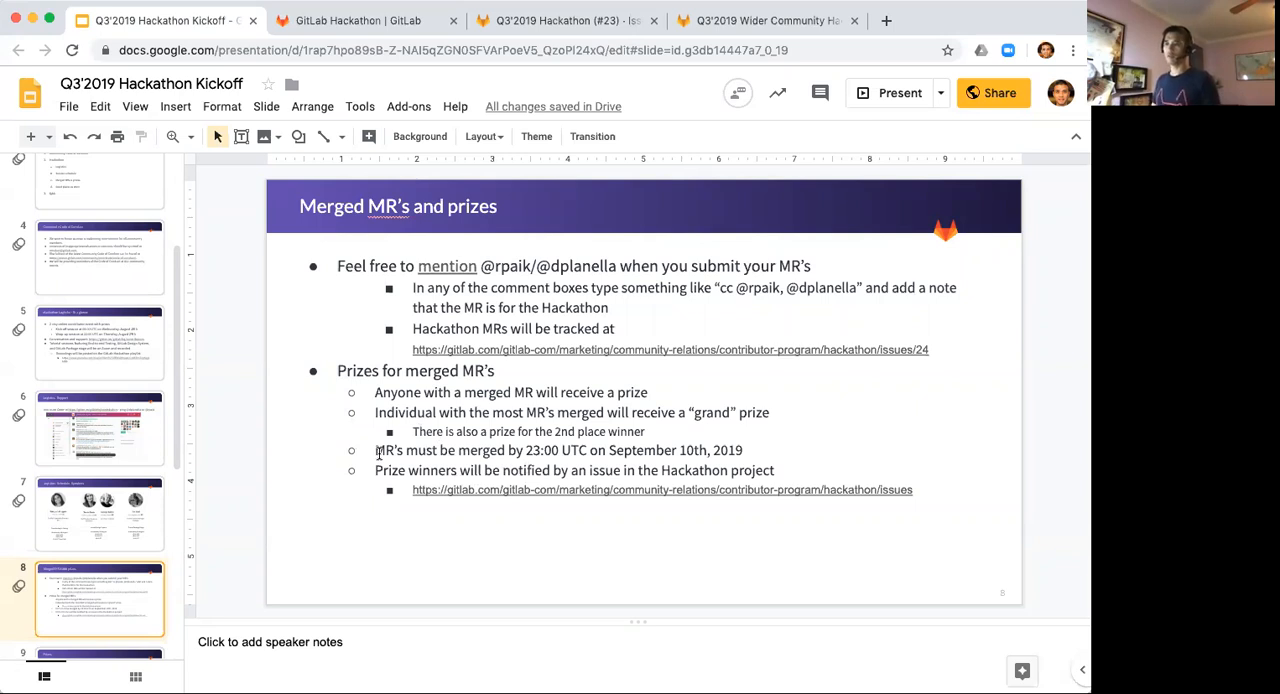
mouse_move(536, 452)
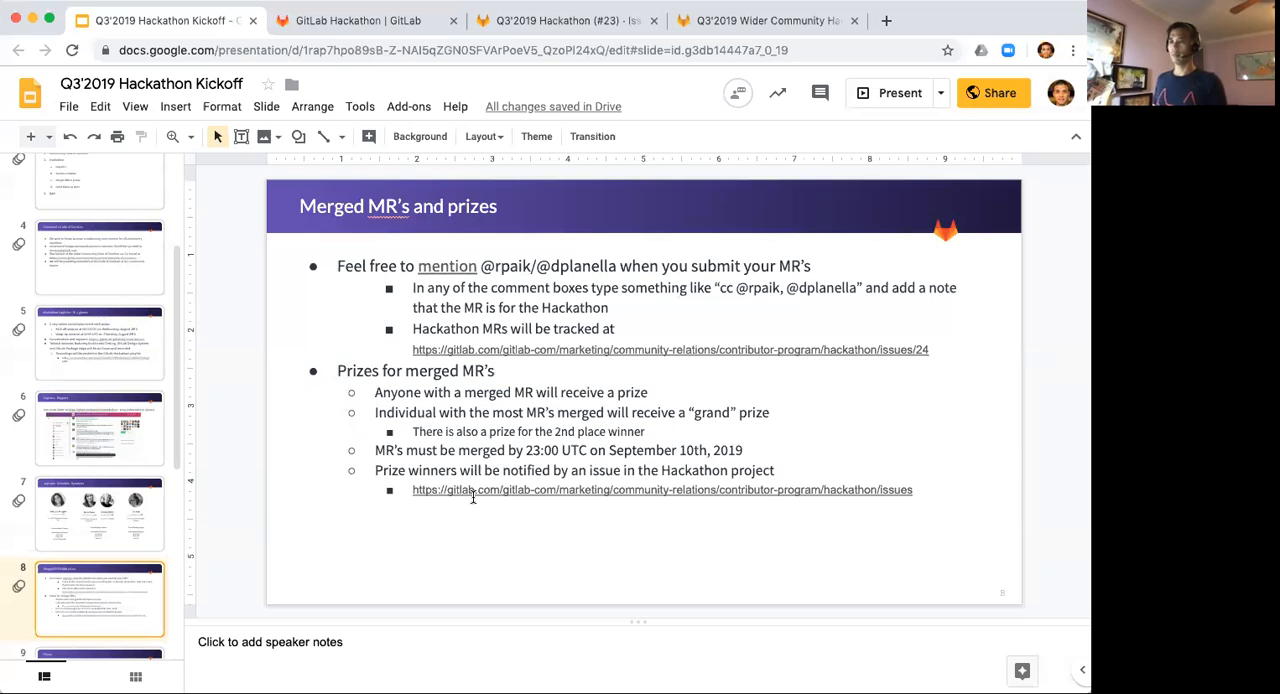
mouse_move(432, 576)
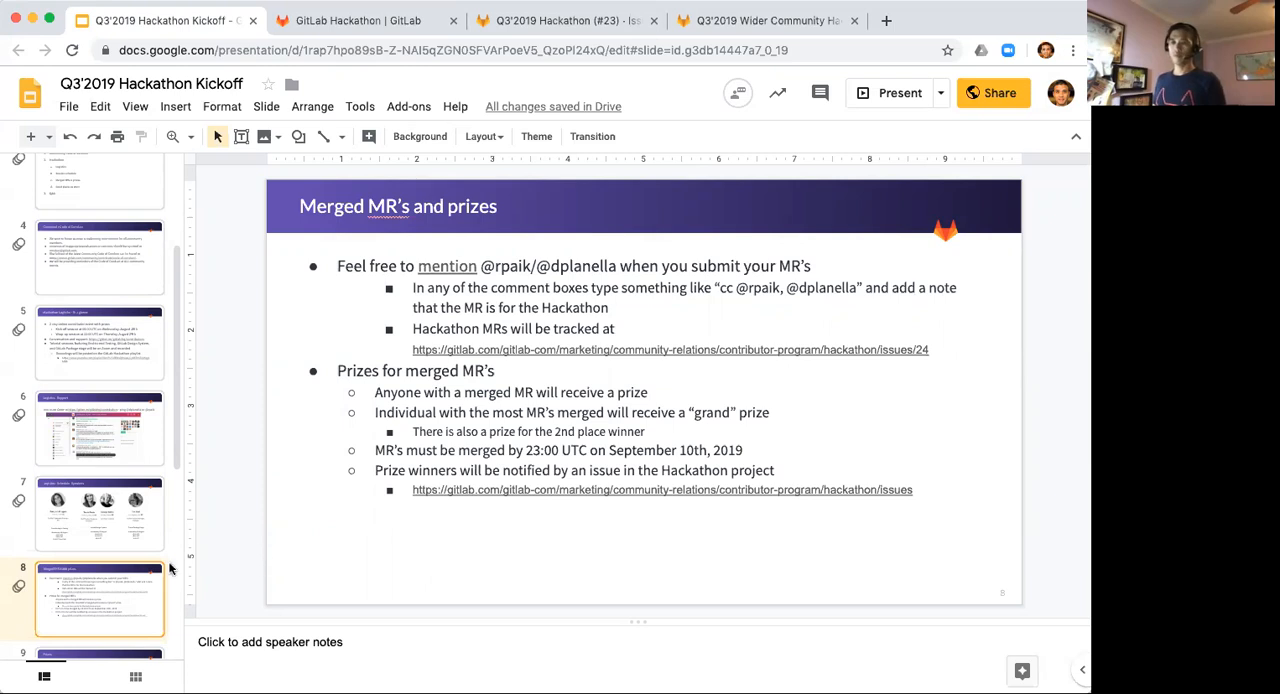
mouse_move(100, 556)
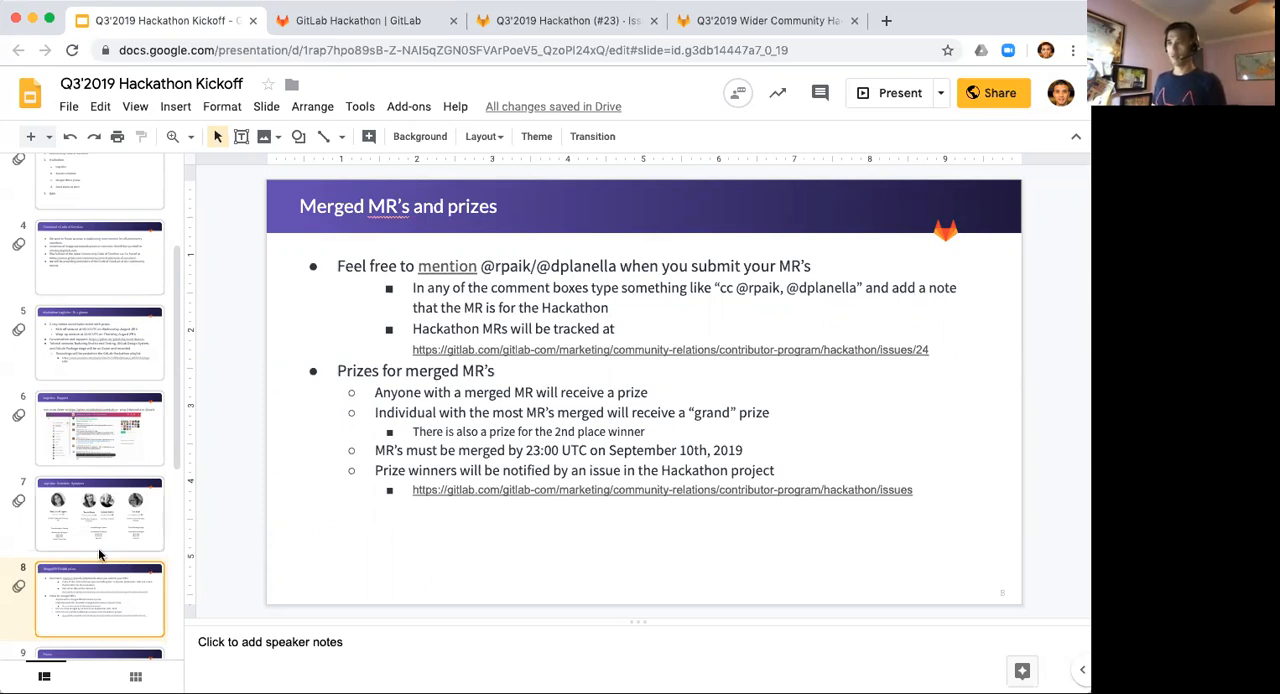
- Advance to slide 9, Prizes: power bank, fabric speaker and $100 shop grand prize
left_click(100, 598)
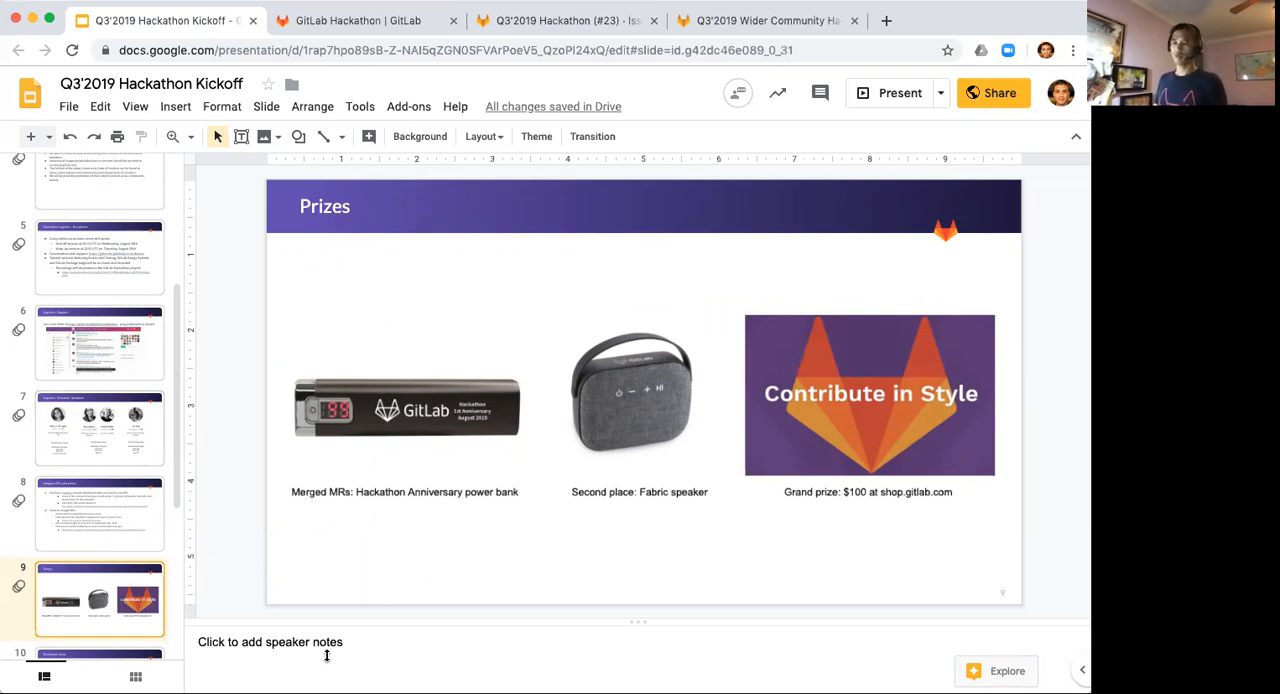
mouse_move(490, 532)
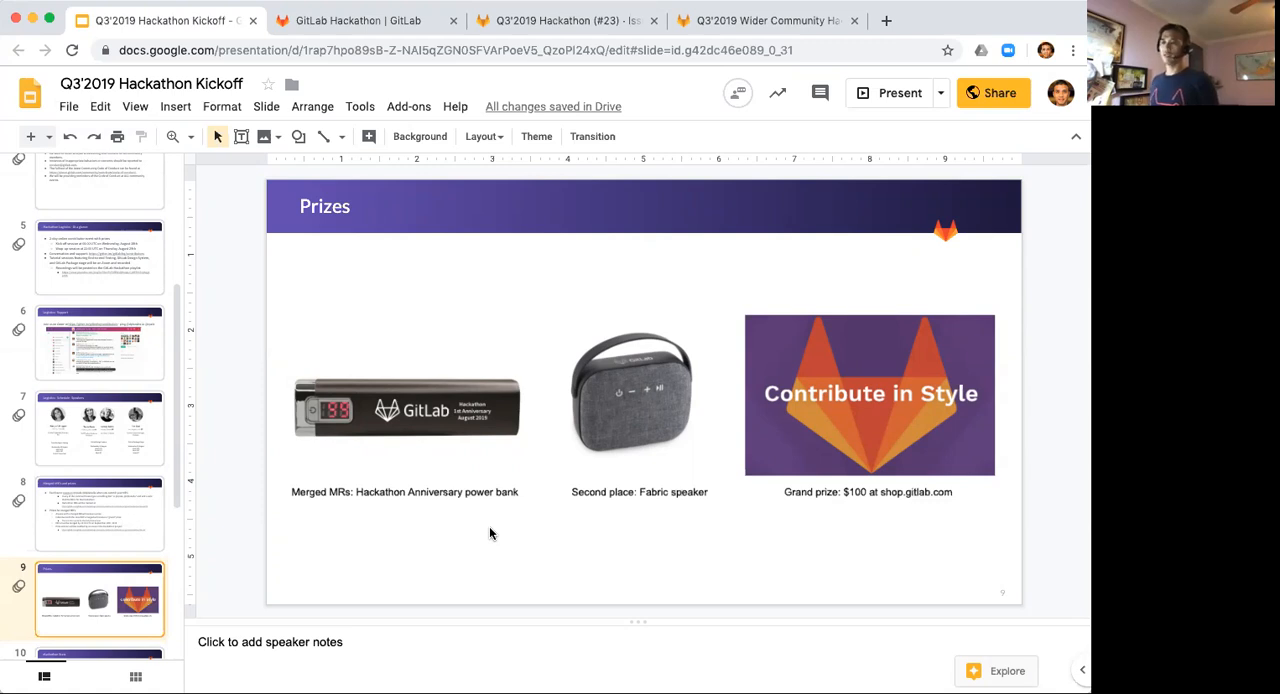
mouse_move(428, 372)
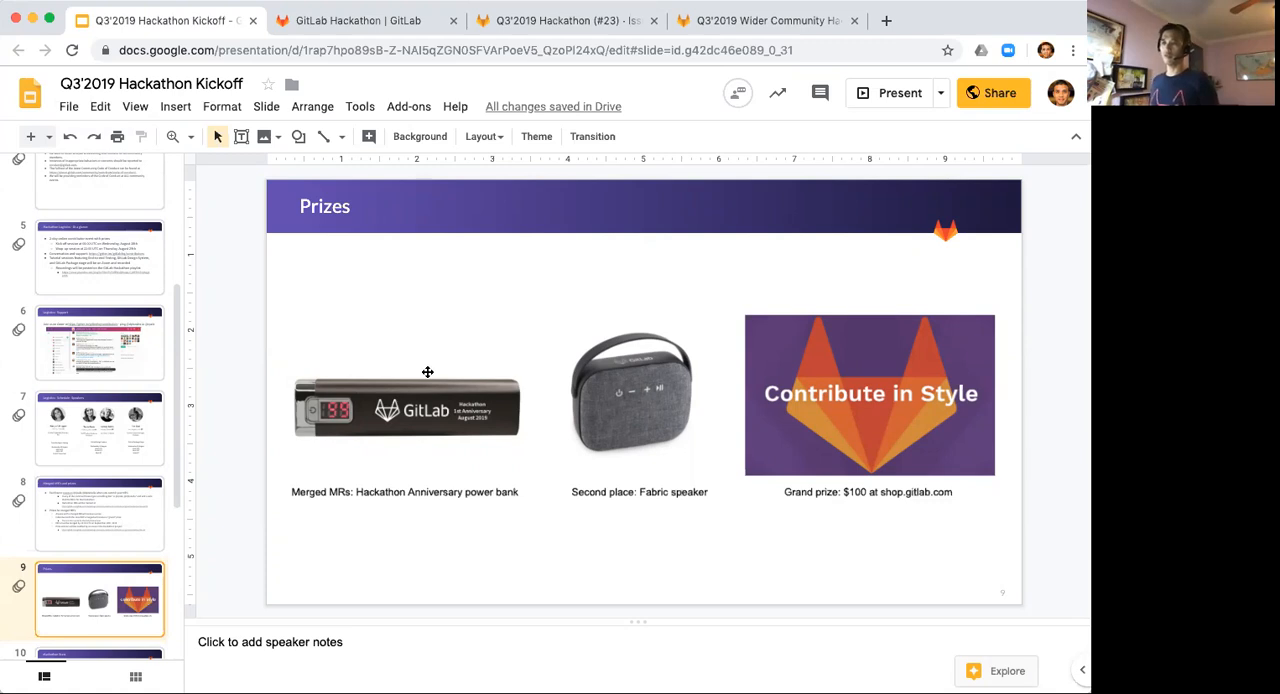
mouse_move(432, 396)
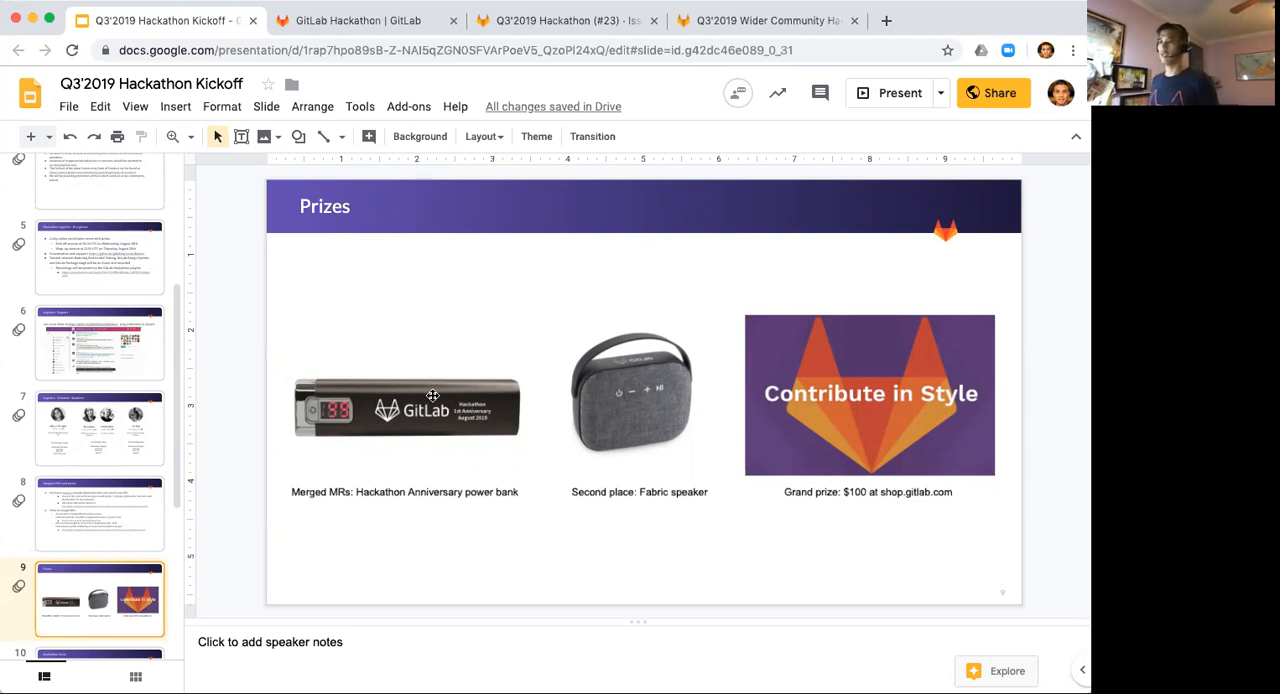
mouse_move(582, 414)
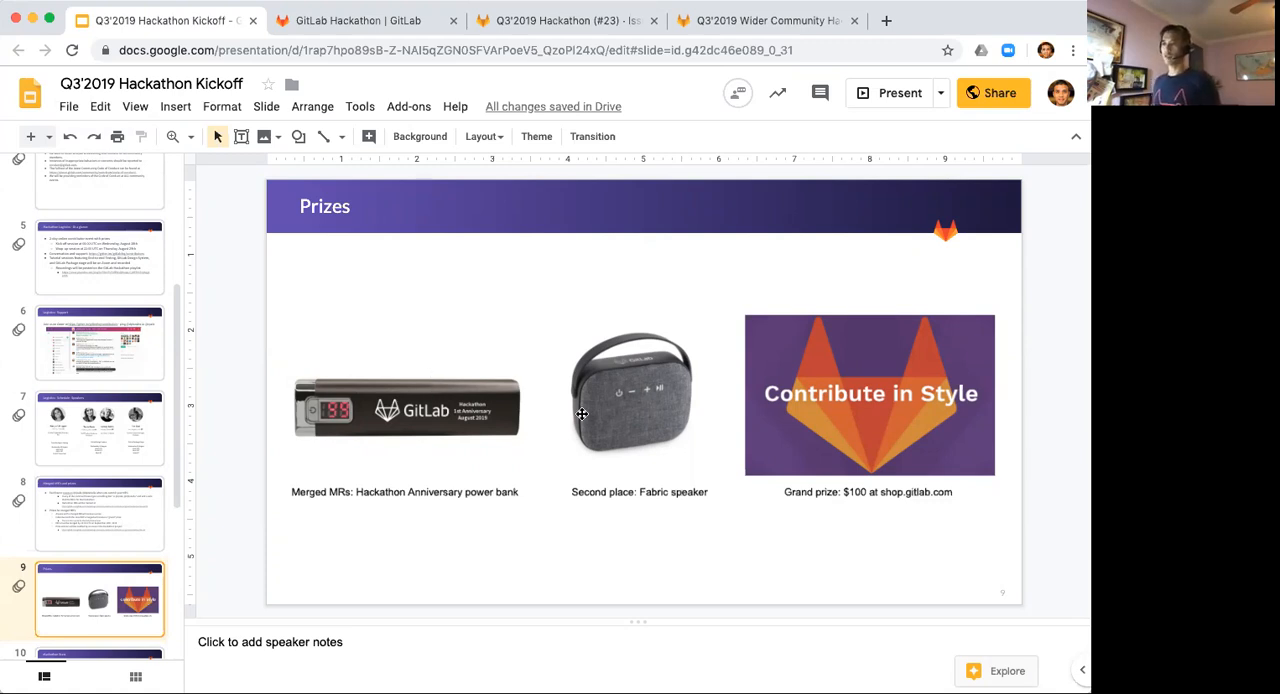
mouse_move(660, 436)
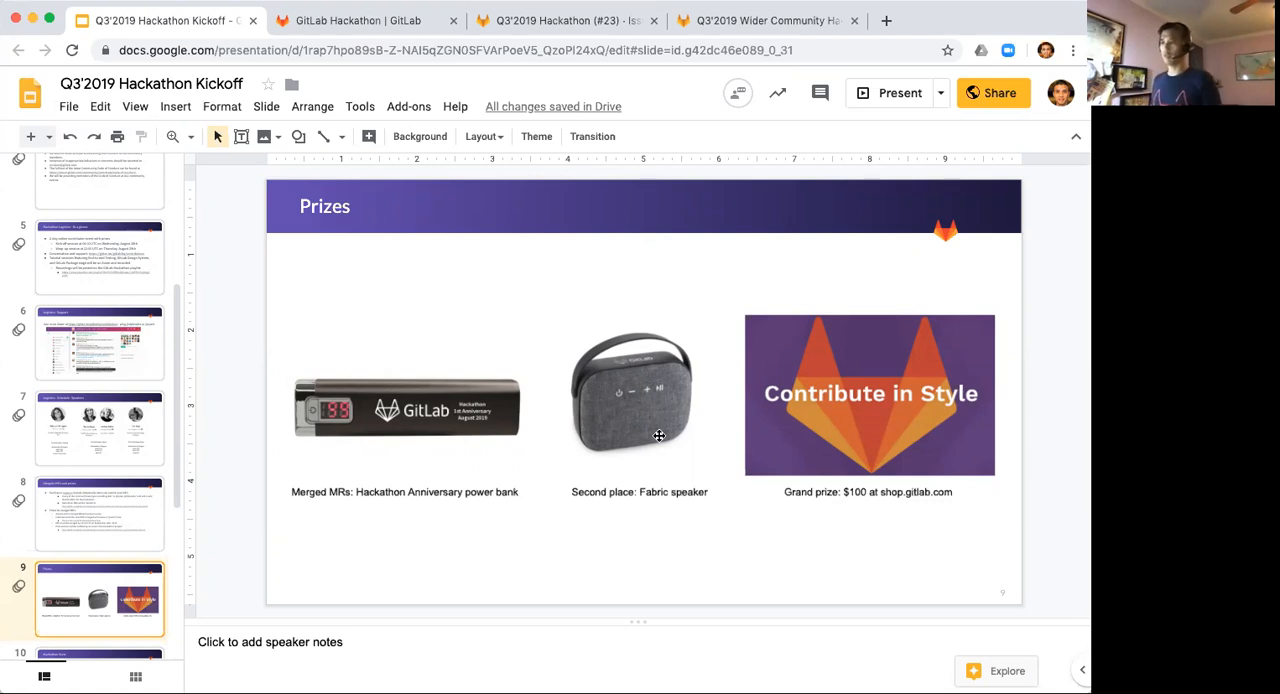
mouse_move(926, 548)
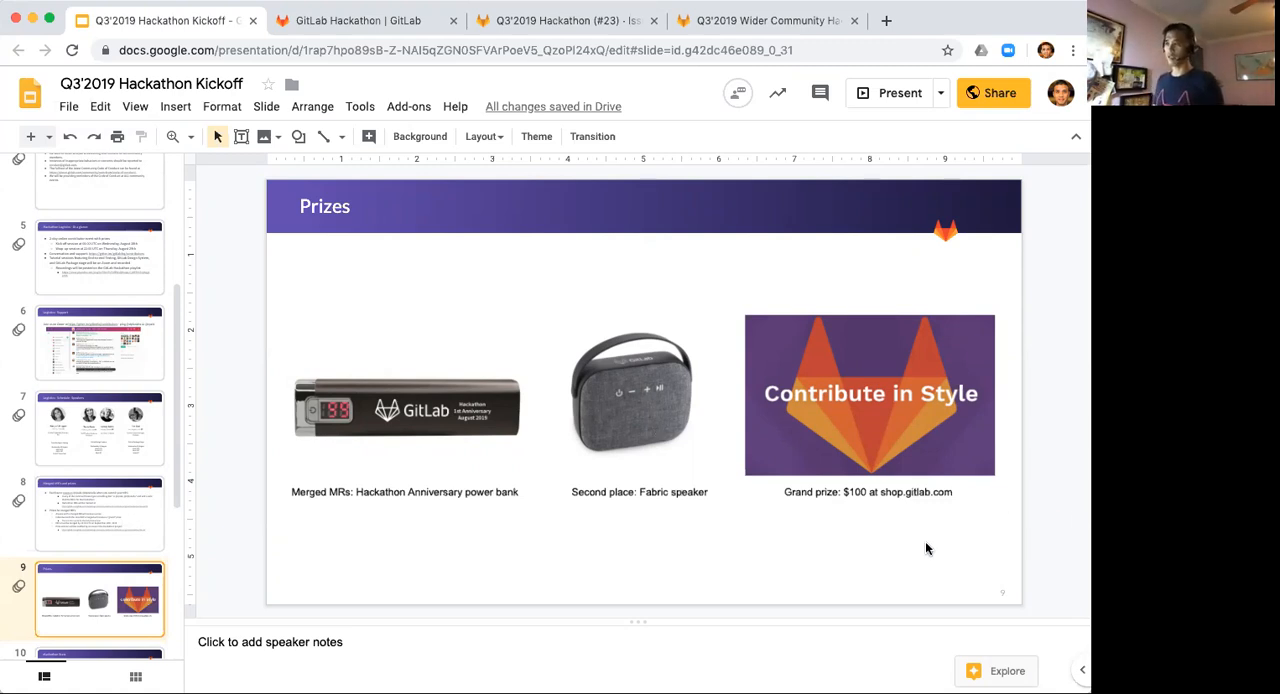
mouse_move(868, 544)
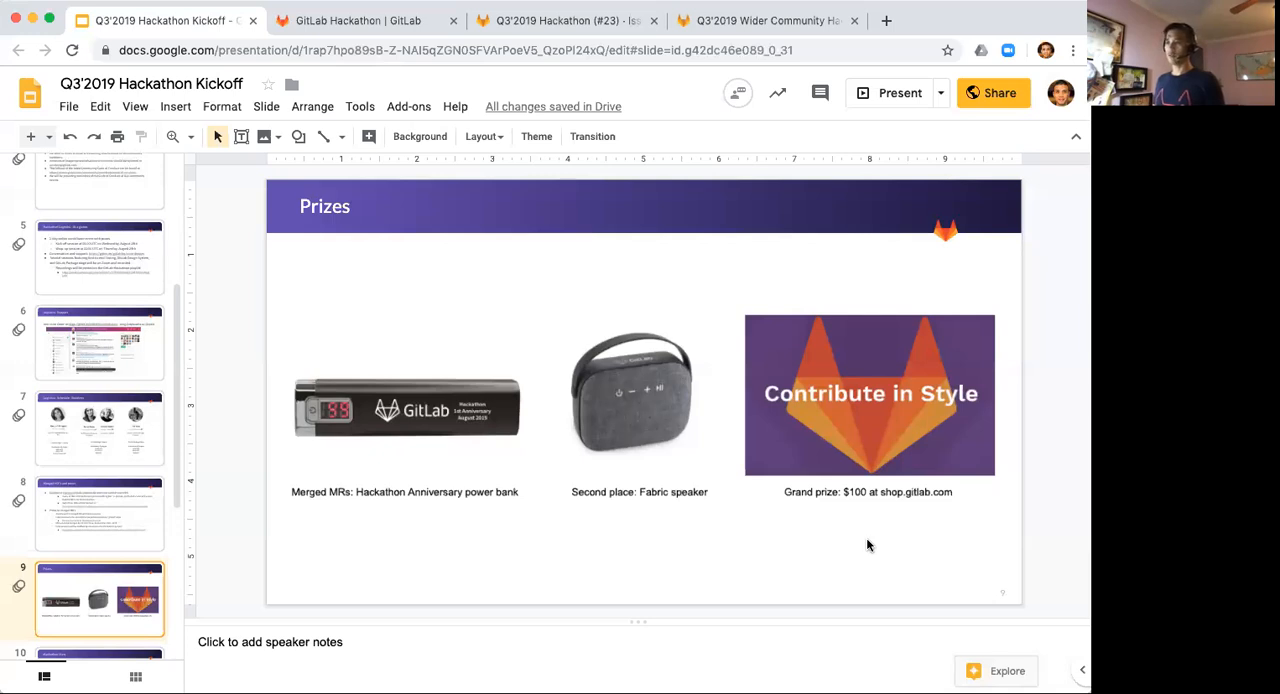
mouse_move(512, 572)
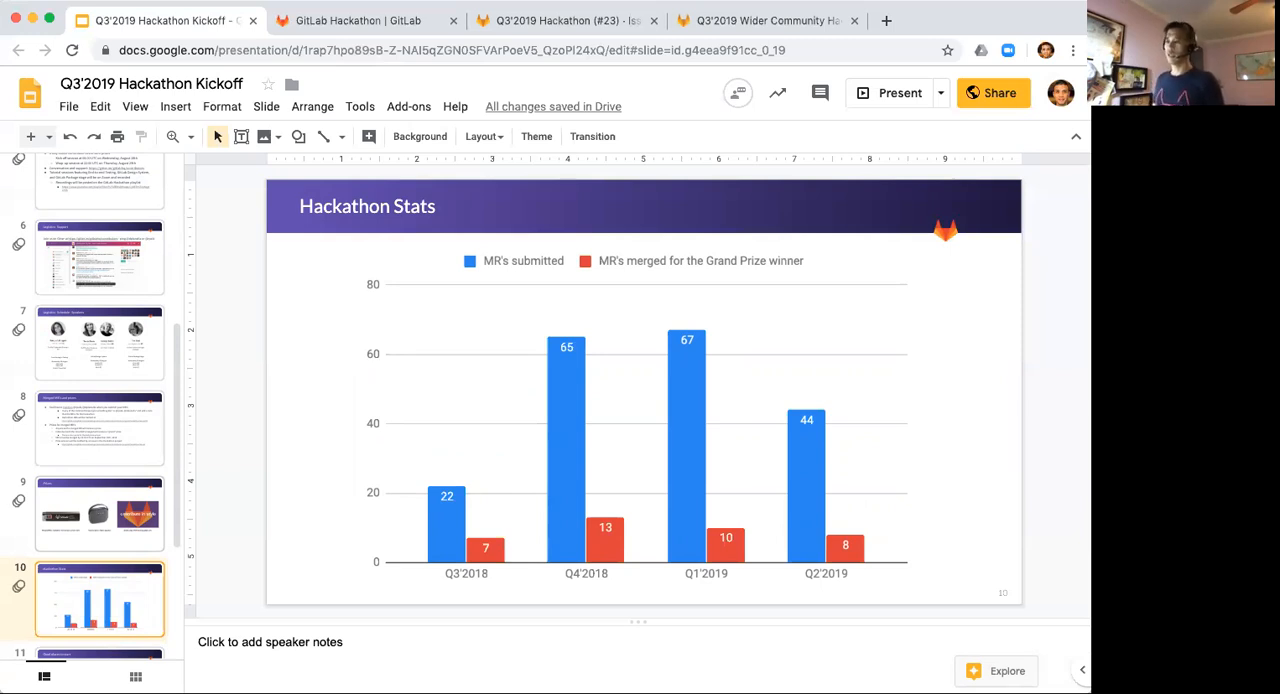
mouse_move(428, 536)
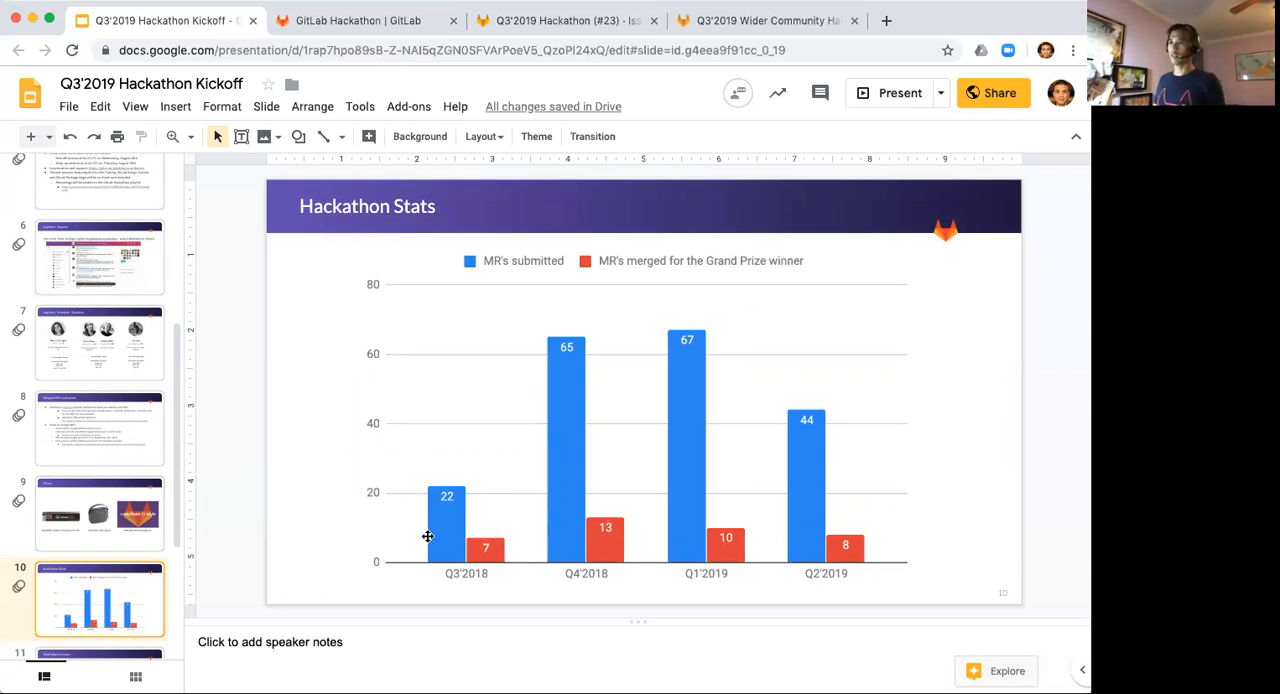
mouse_move(724, 404)
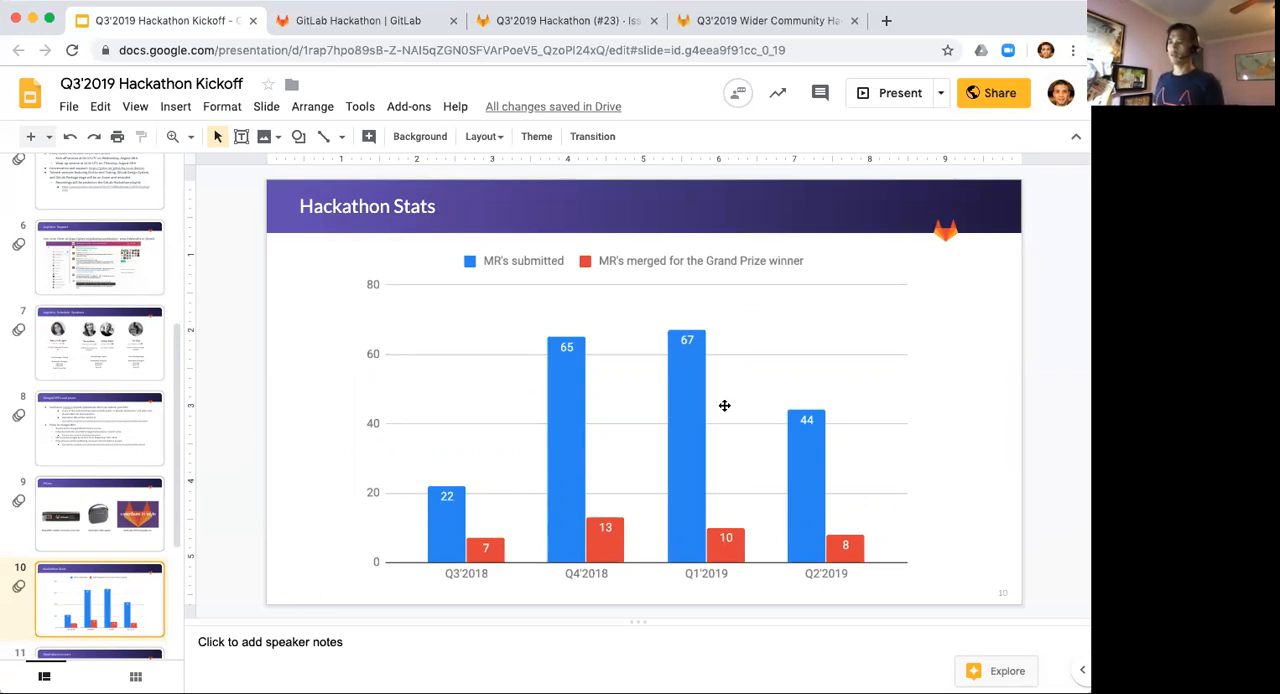
mouse_move(798, 442)
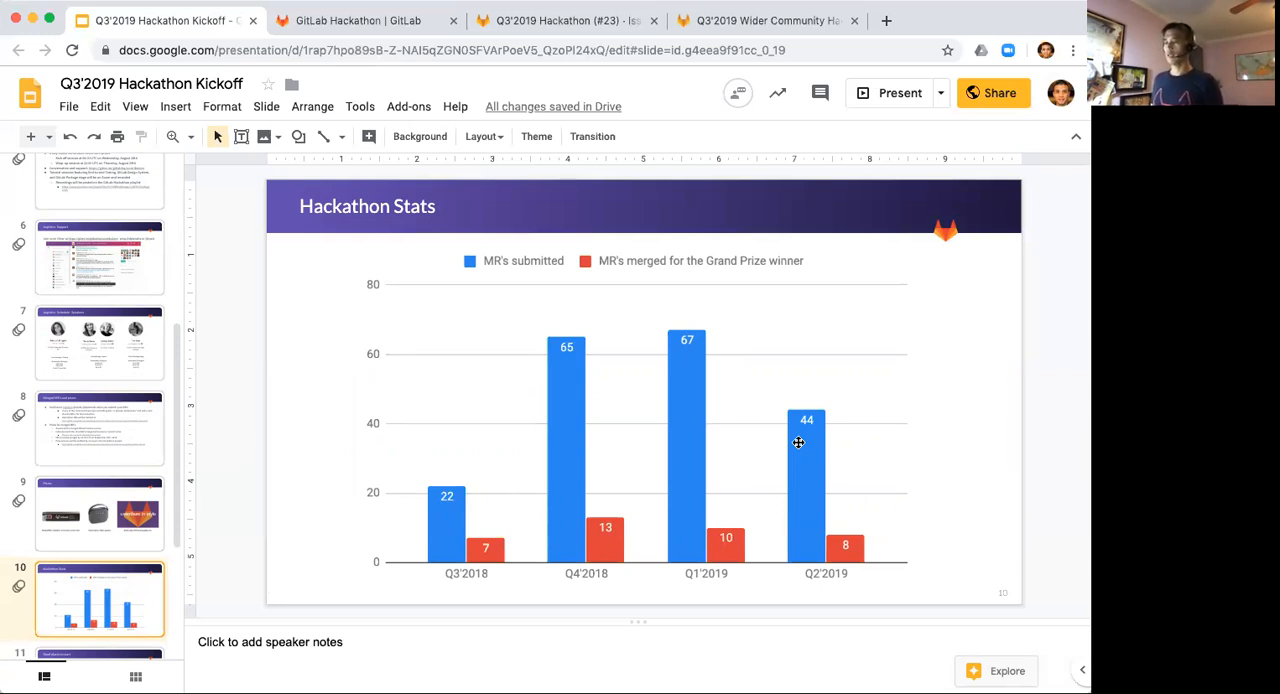
mouse_move(660, 380)
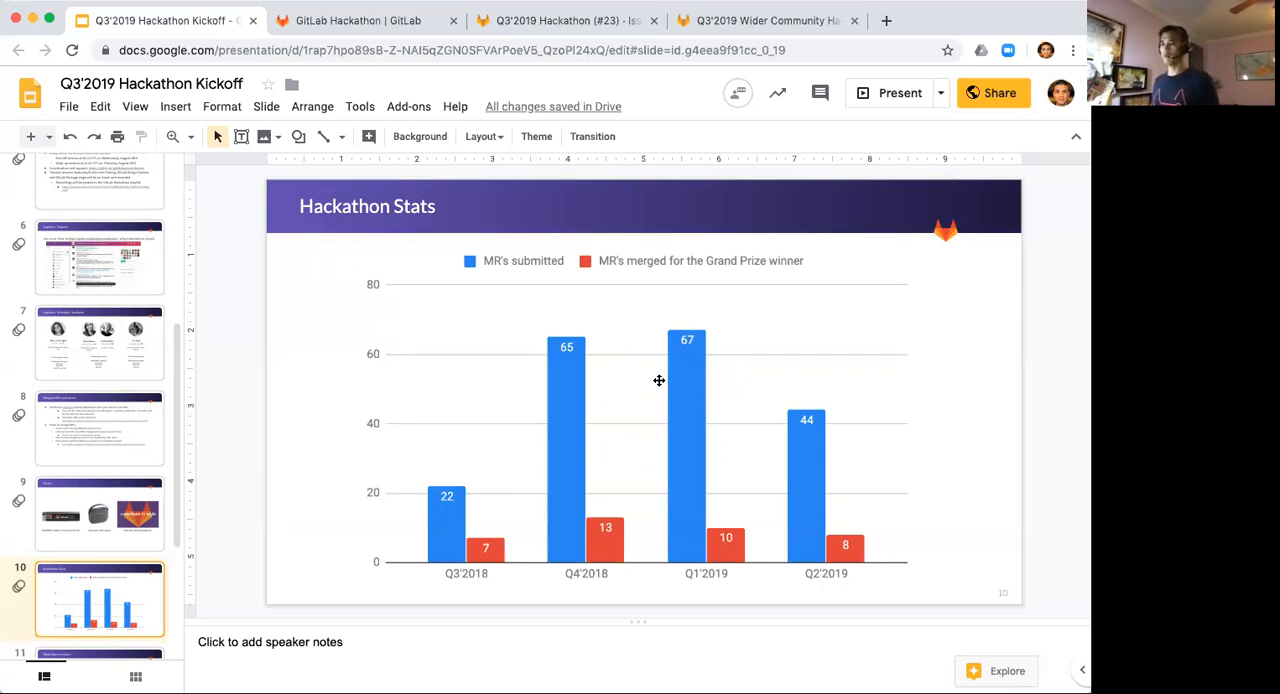
mouse_move(756, 548)
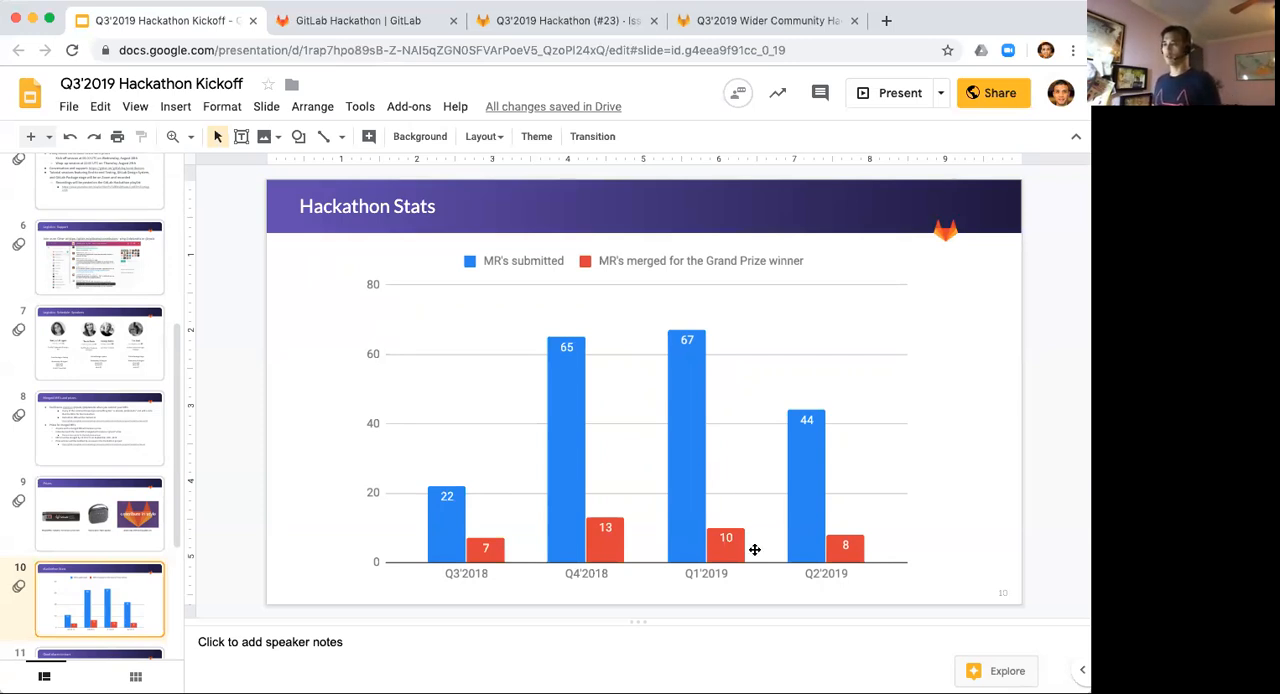
mouse_move(696, 592)
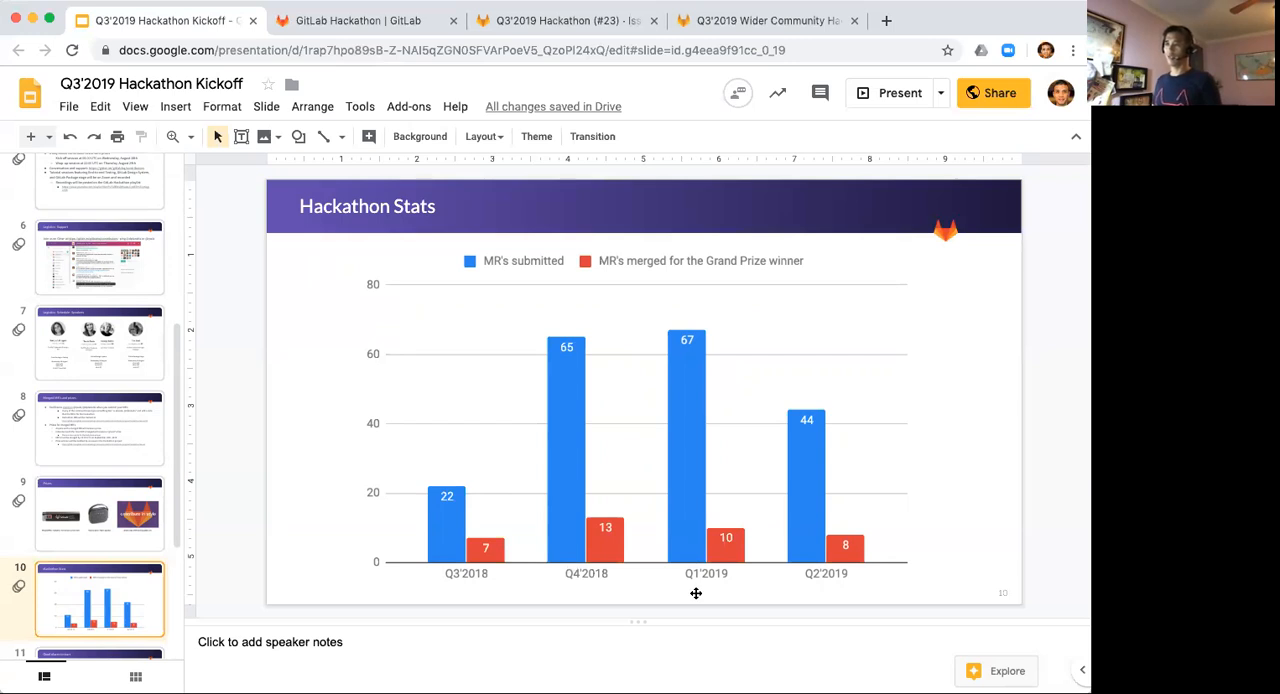
mouse_move(428, 552)
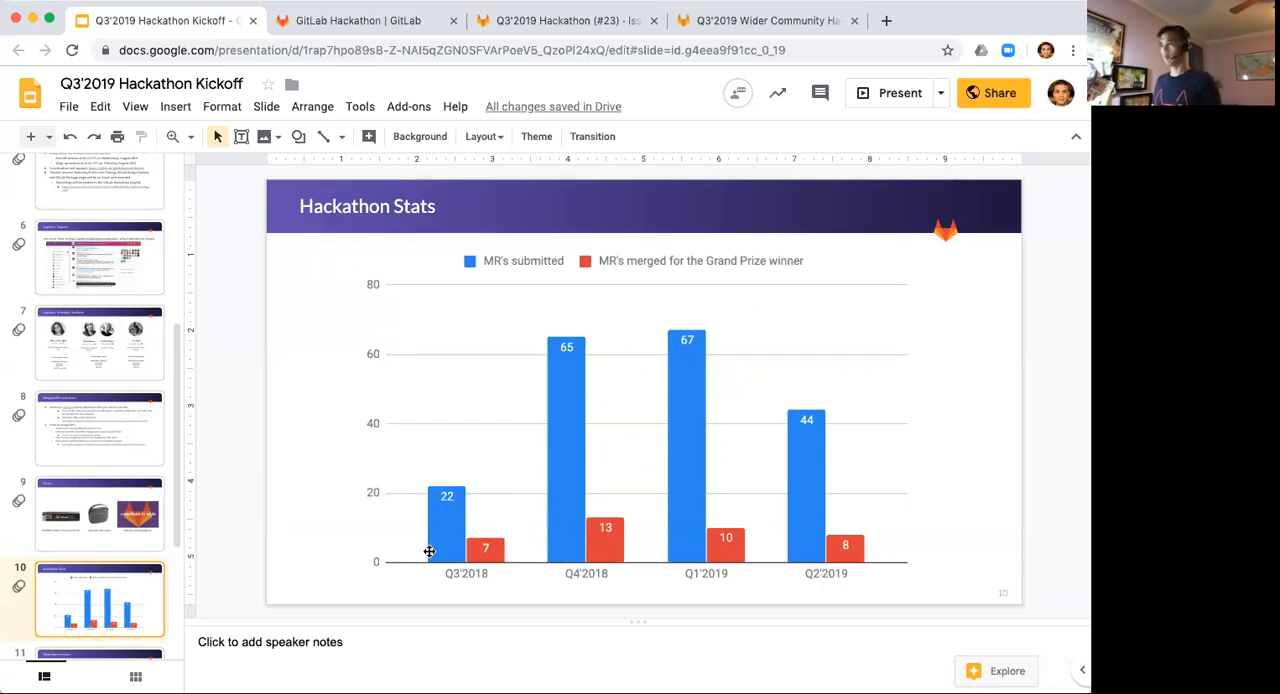
mouse_move(216, 552)
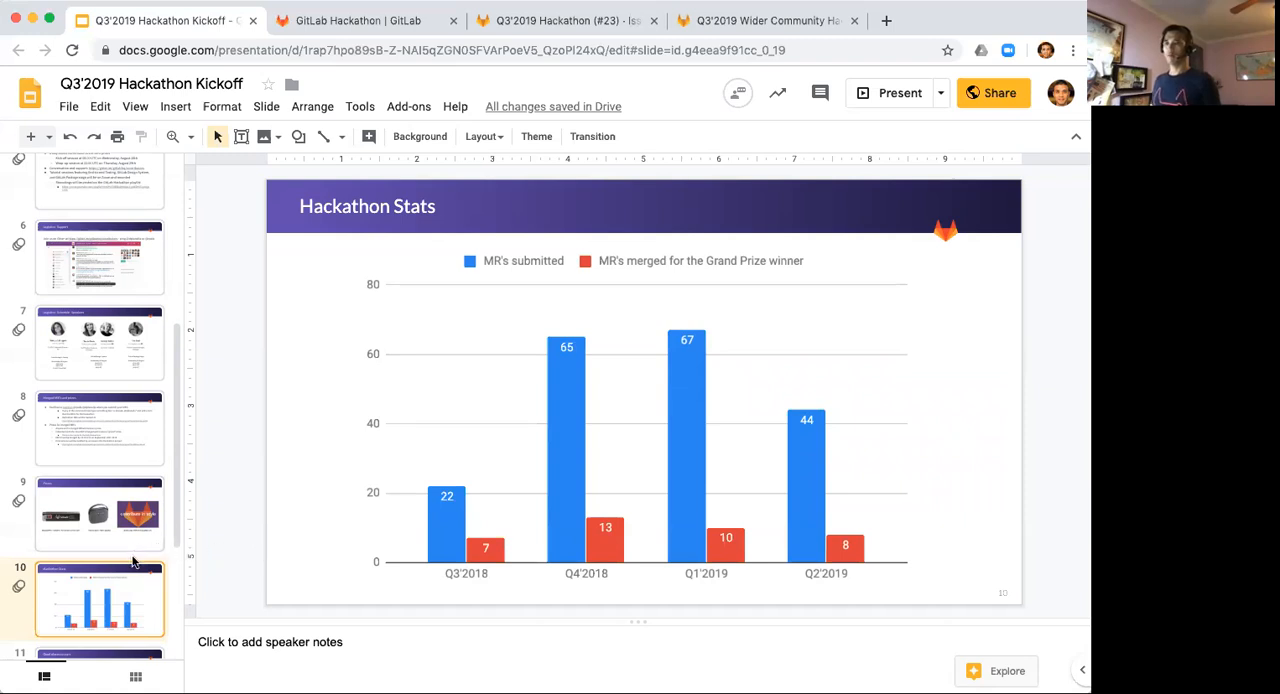
mouse_move(64, 538)
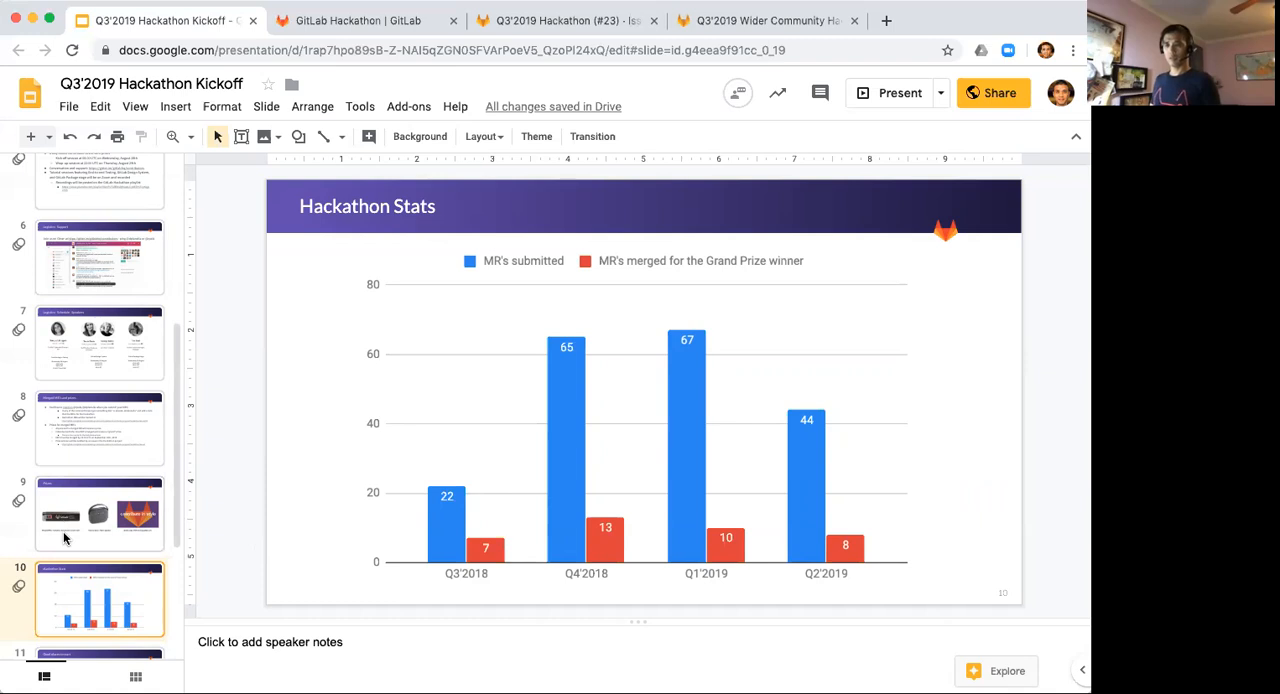
mouse_move(64, 540)
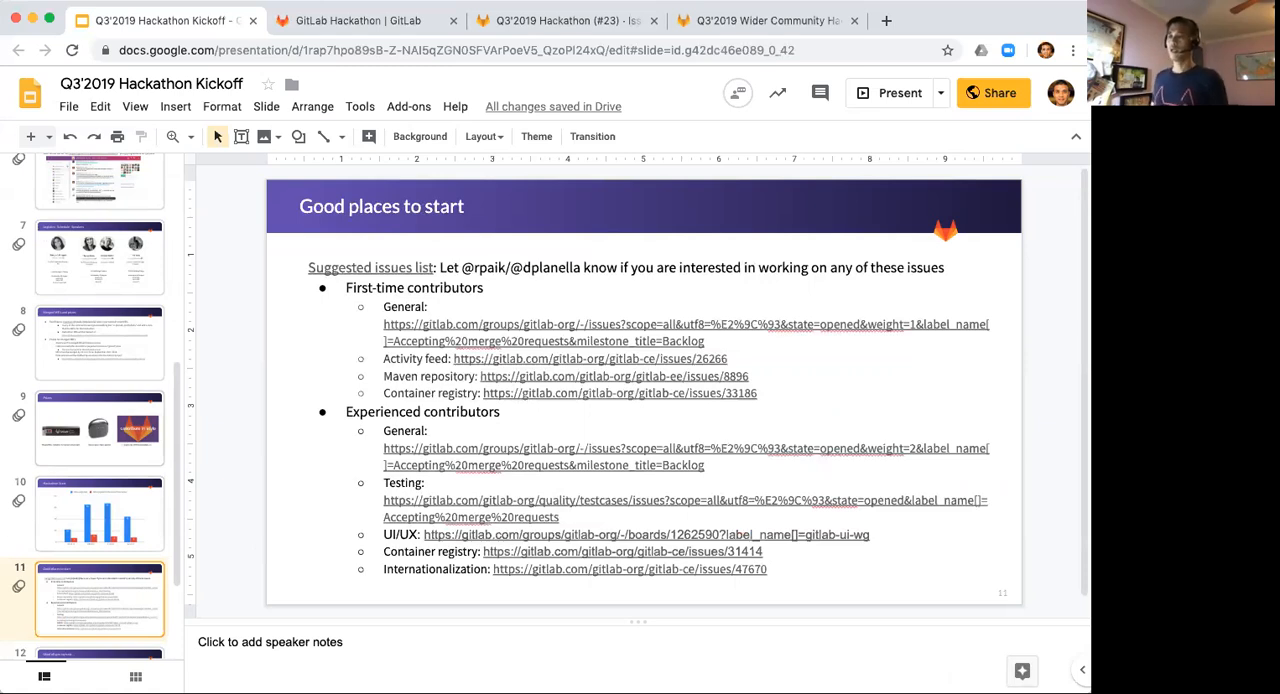
mouse_move(284, 422)
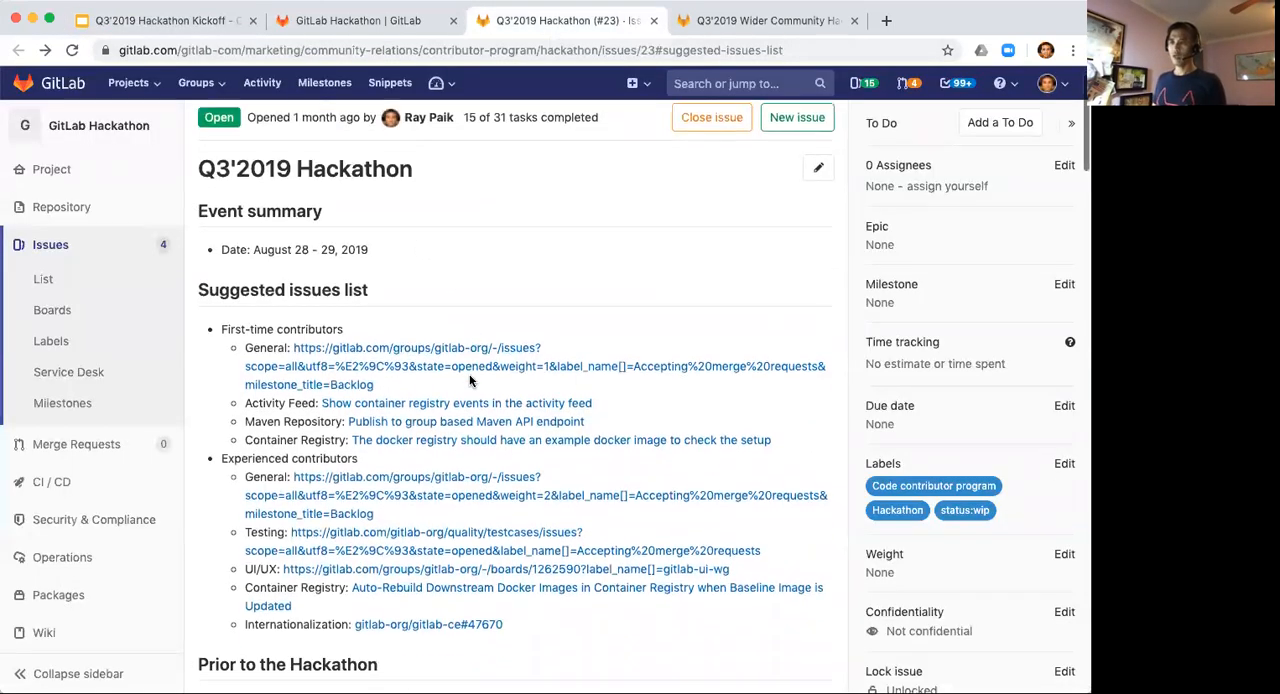
scroll("down", 3)
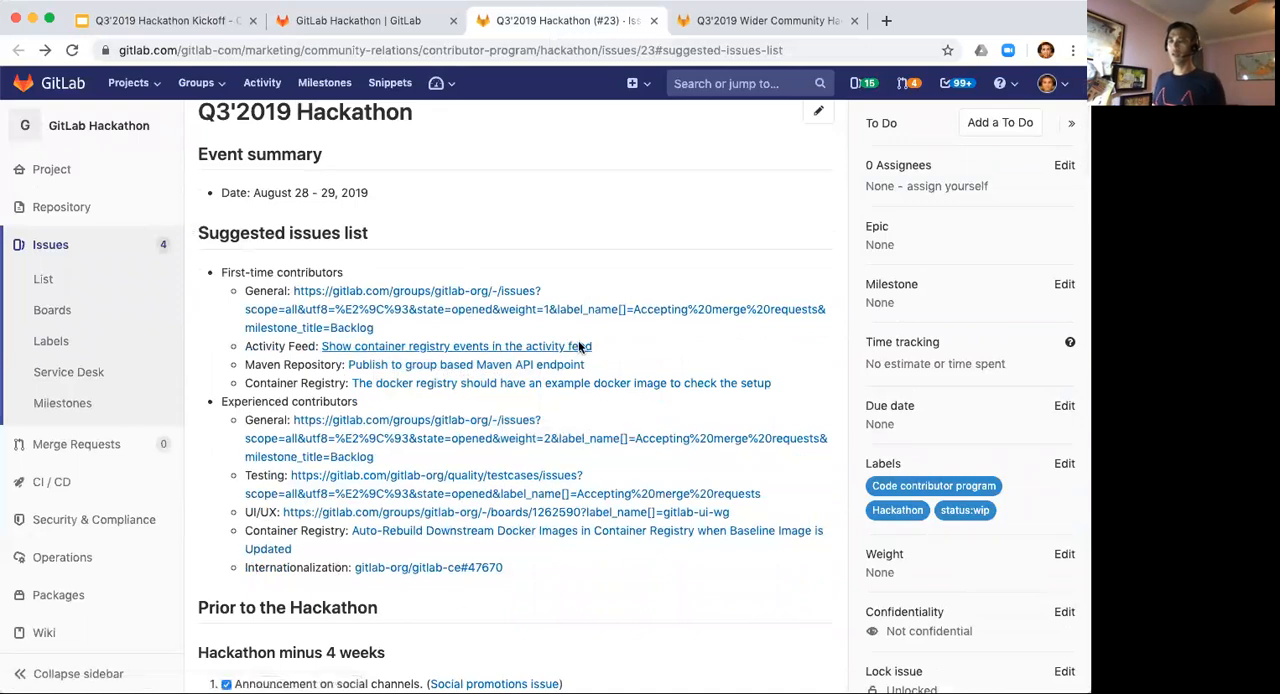
mouse_move(360, 316)
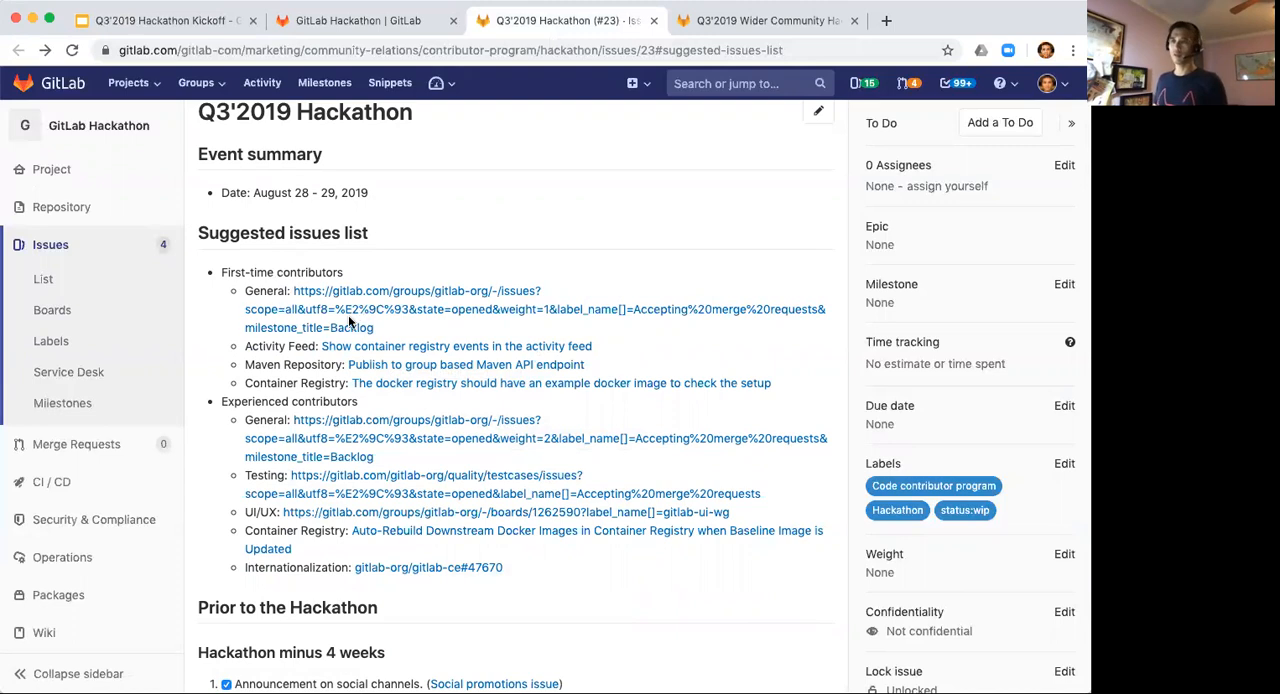
mouse_move(410, 292)
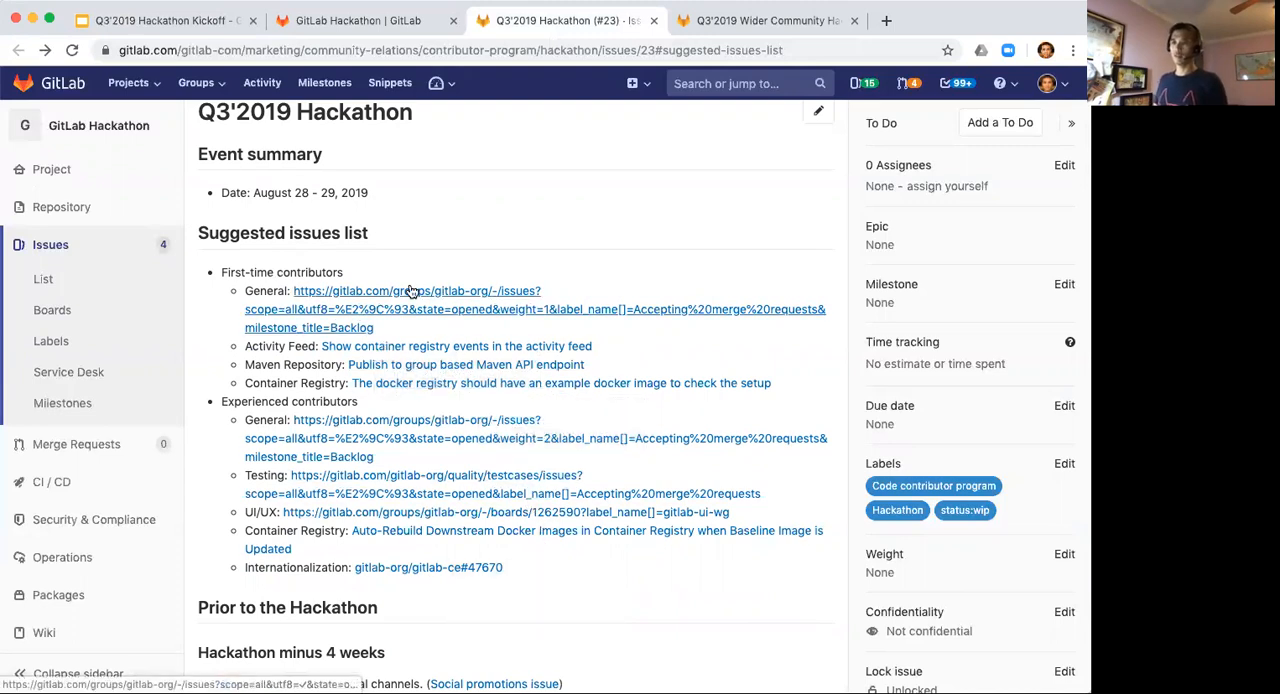
mouse_move(364, 456)
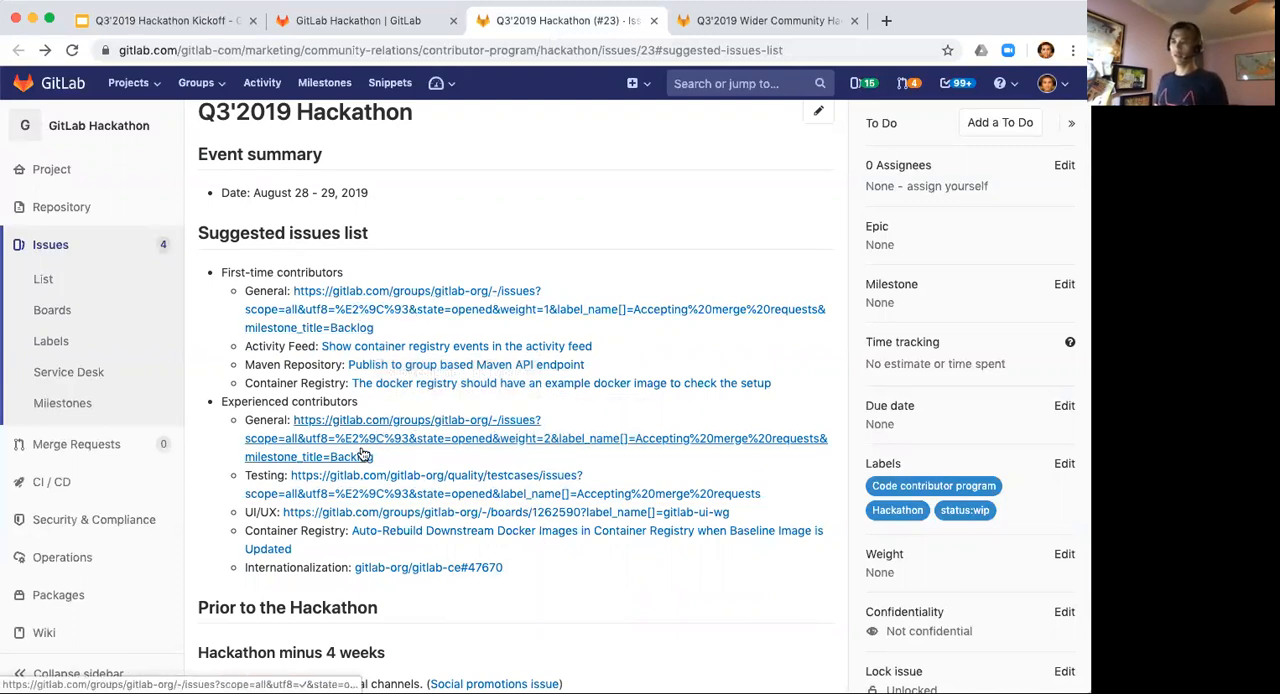
mouse_move(412, 596)
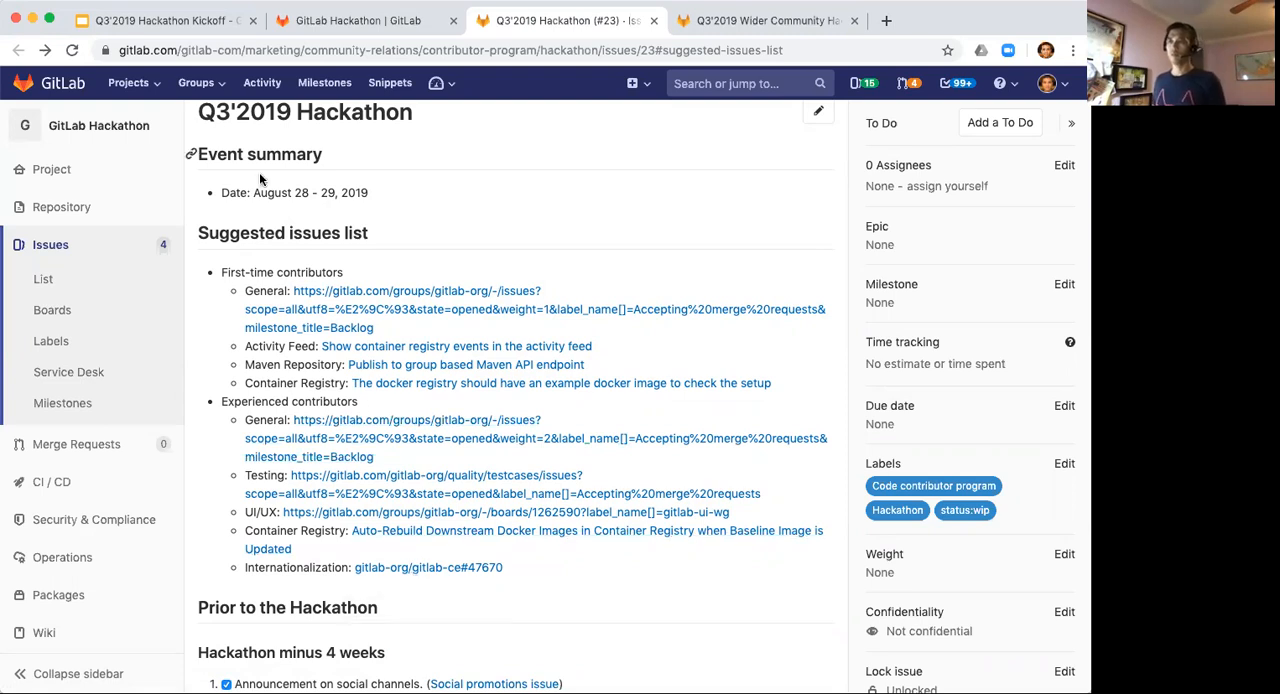
mouse_move(560, 384)
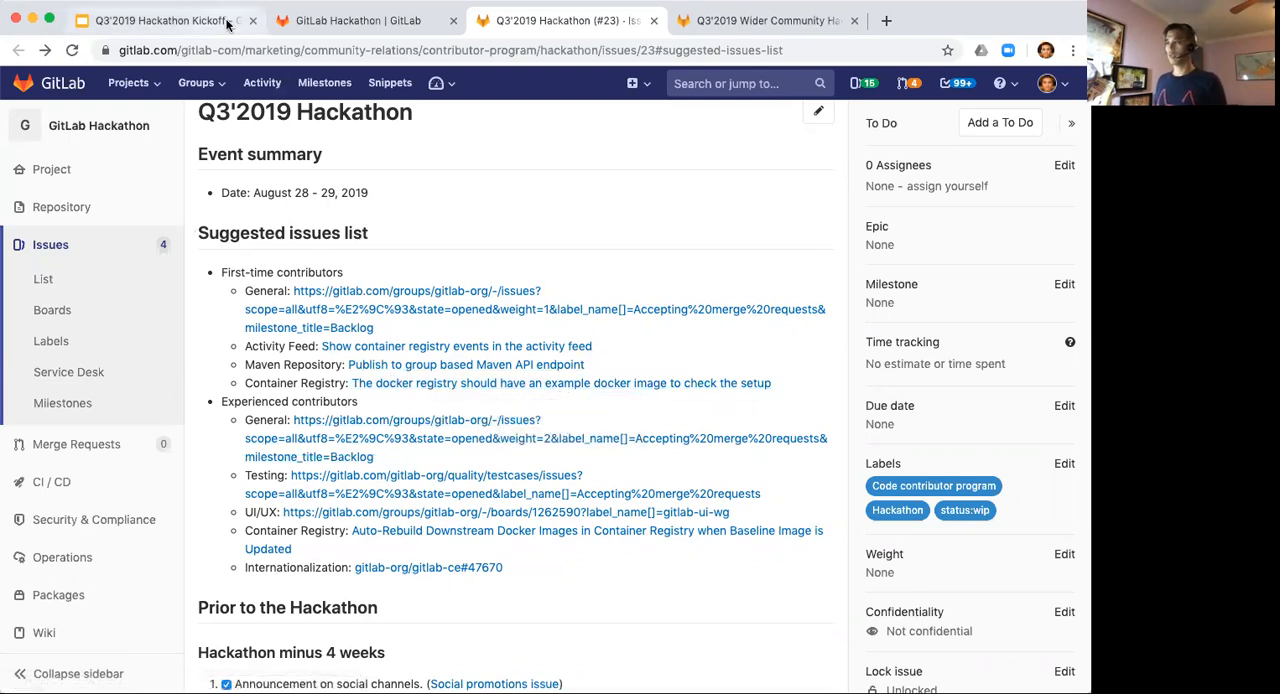
- Switch back to the deck on slide 11, Good places to start
left_click(160, 20)
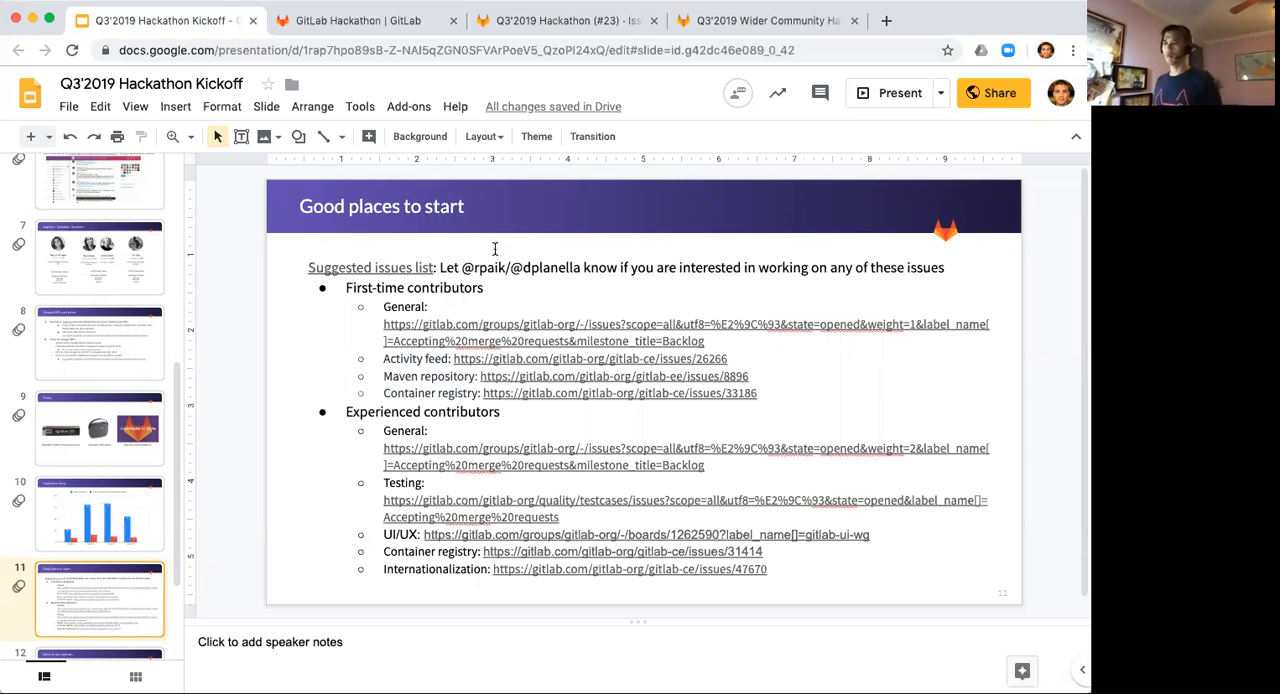
mouse_move(638, 438)
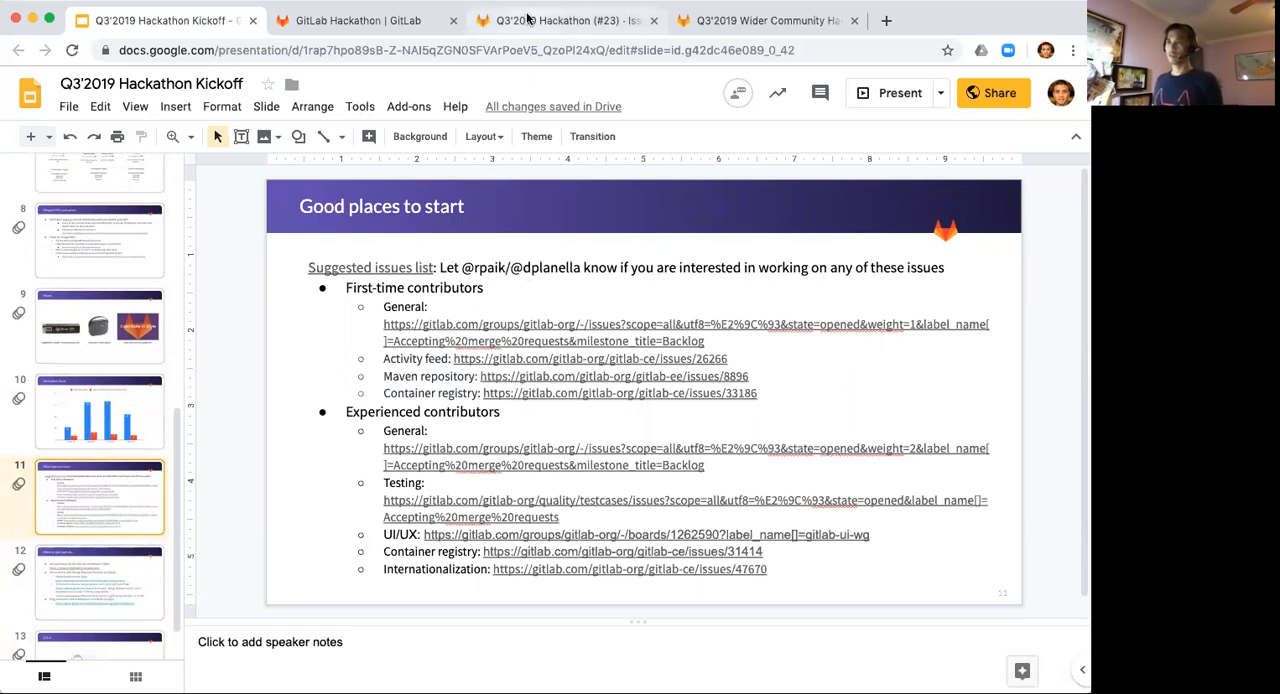
- Show the GitLab Q3'2019 Hackathon issue #23 with its suggested issues list
left_click(562, 20)
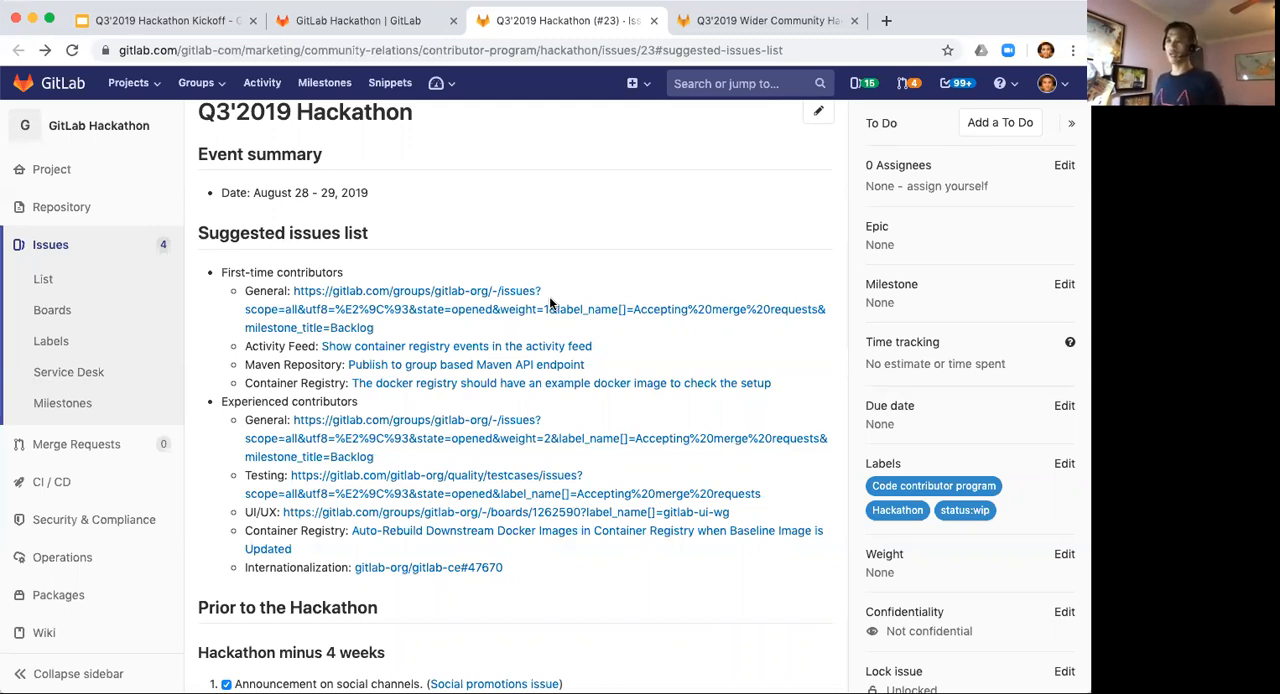
mouse_move(552, 572)
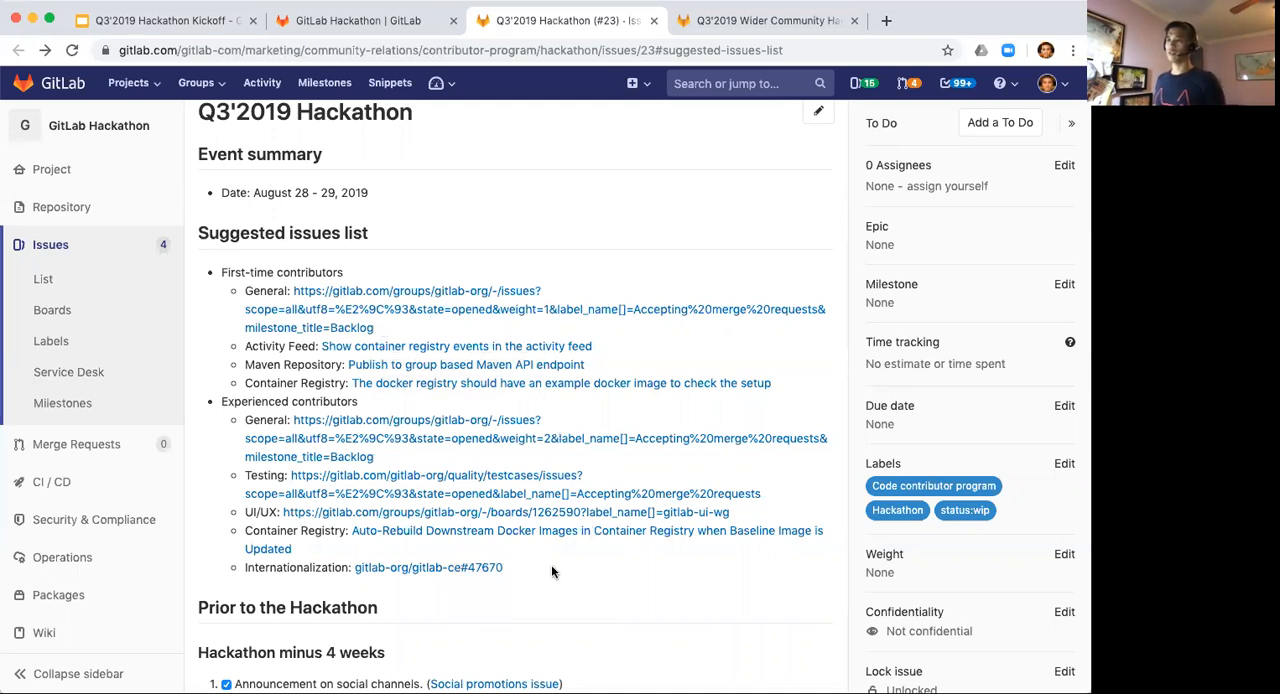
mouse_move(536, 484)
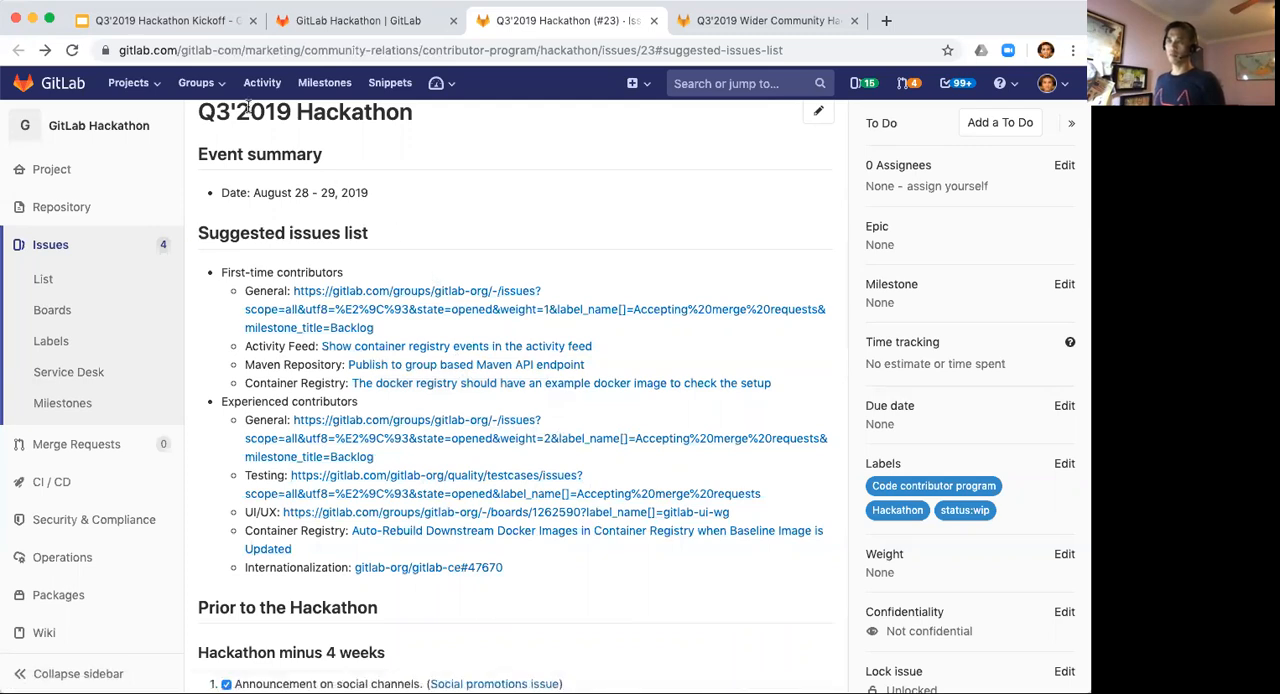
mouse_move(290, 318)
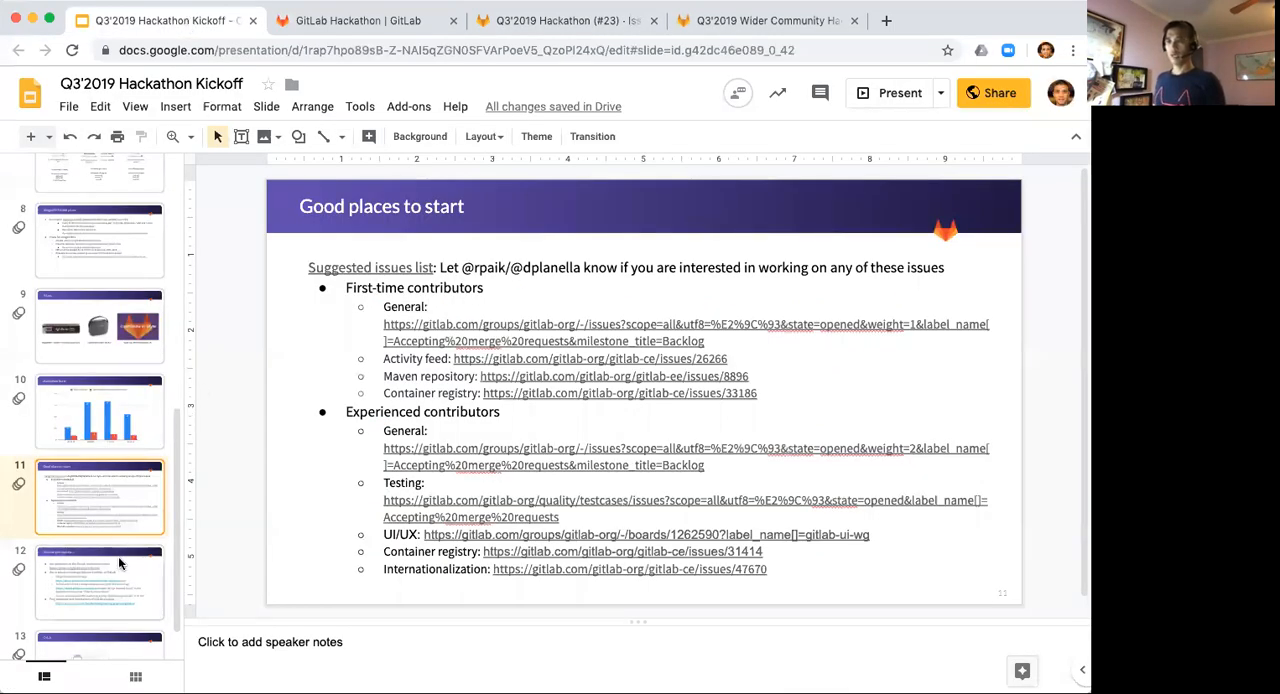
- Present slide 12, More on getting help, then return to slide 10, Hackathon Stats chart
left_click(100, 582)
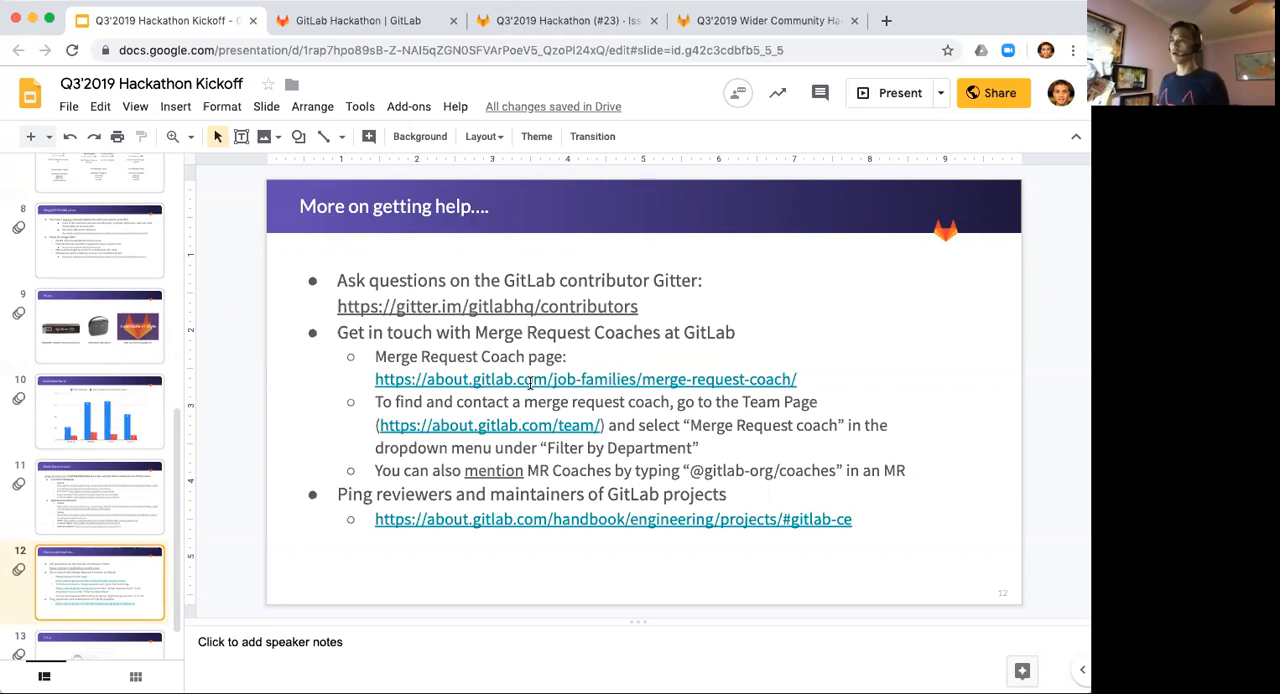
mouse_move(572, 524)
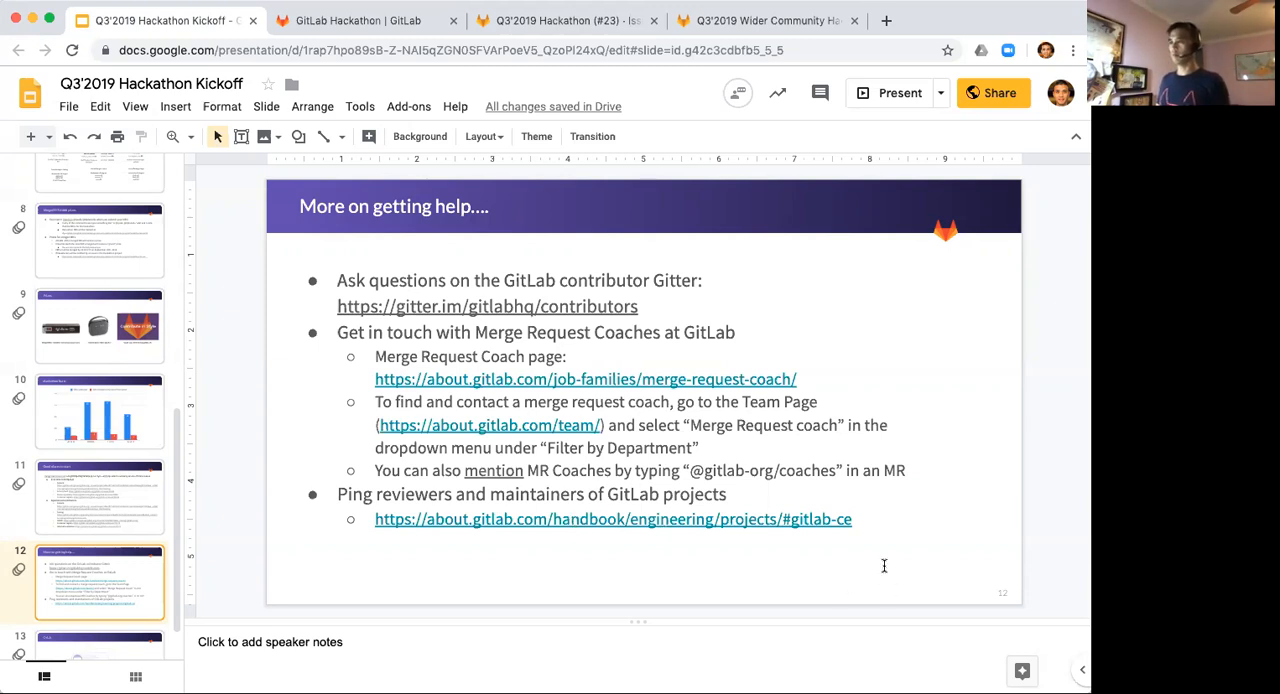
mouse_move(884, 510)
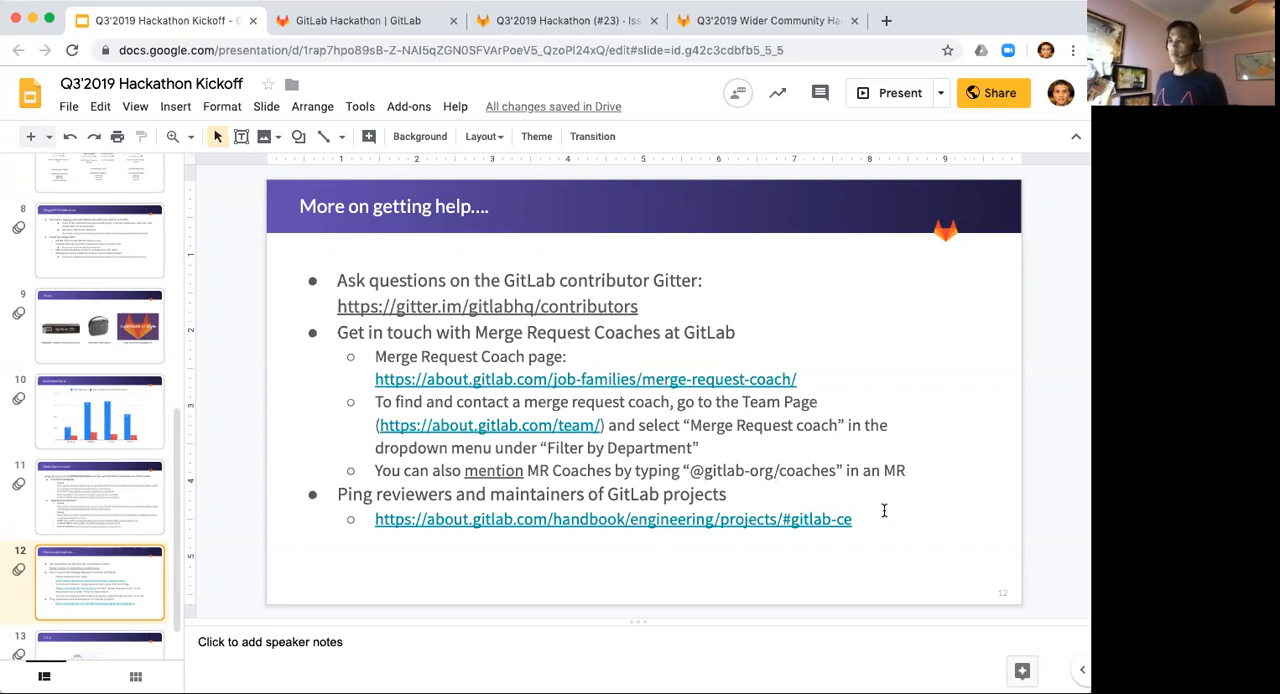
mouse_move(740, 478)
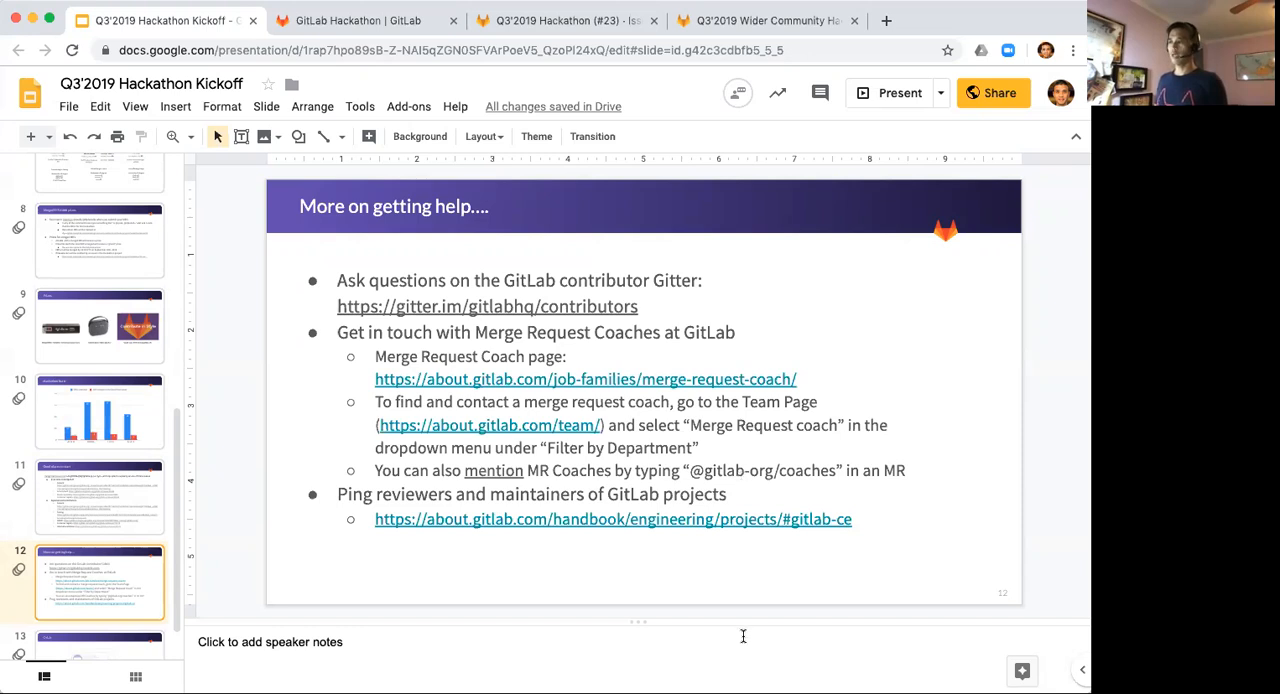
mouse_move(668, 568)
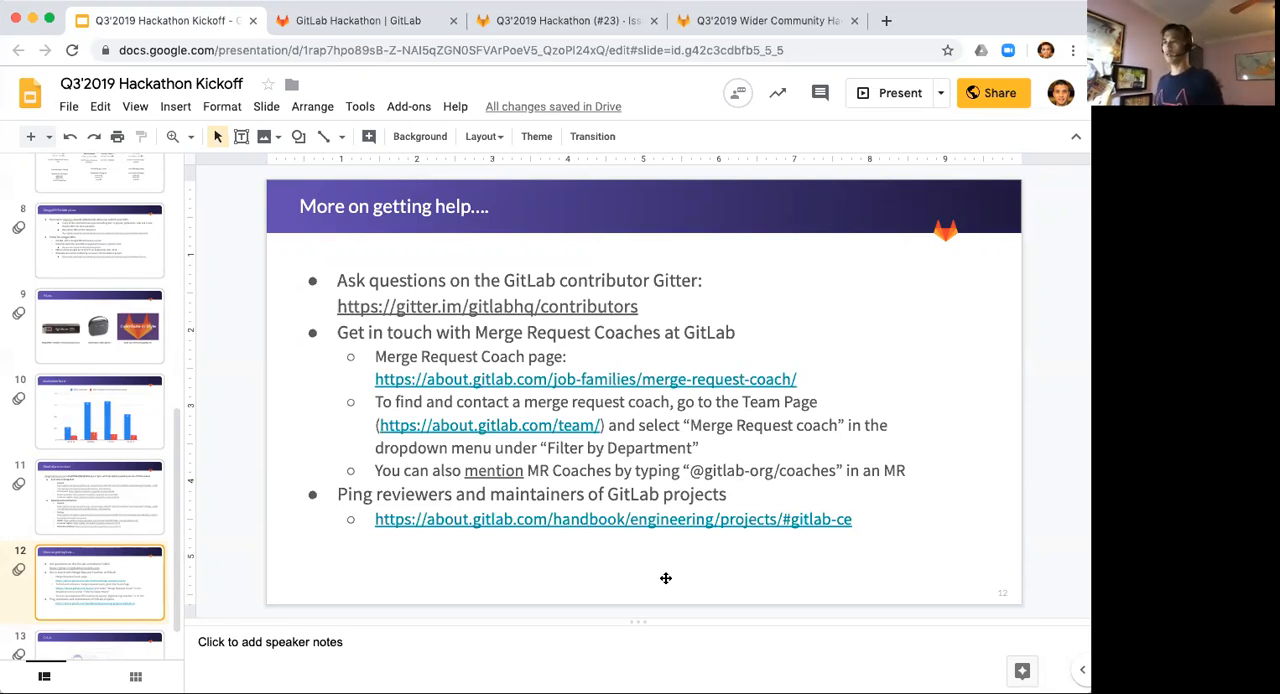
mouse_move(644, 548)
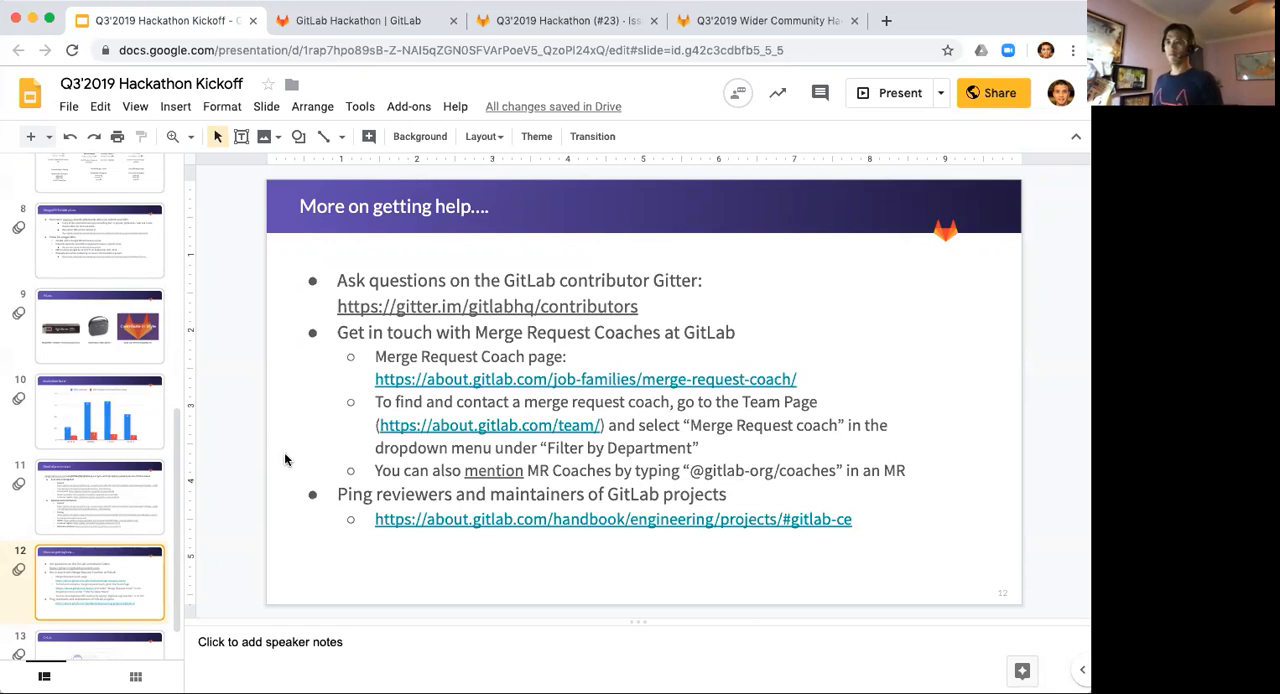
mouse_move(232, 472)
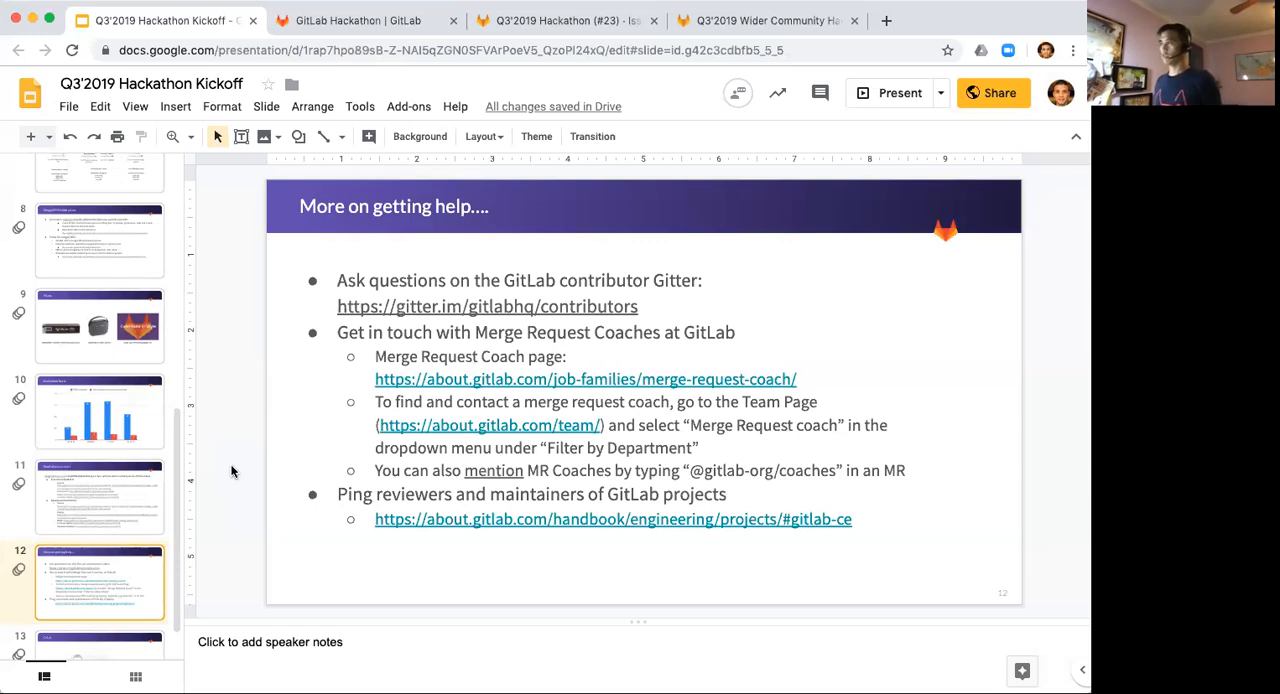
mouse_move(920, 498)
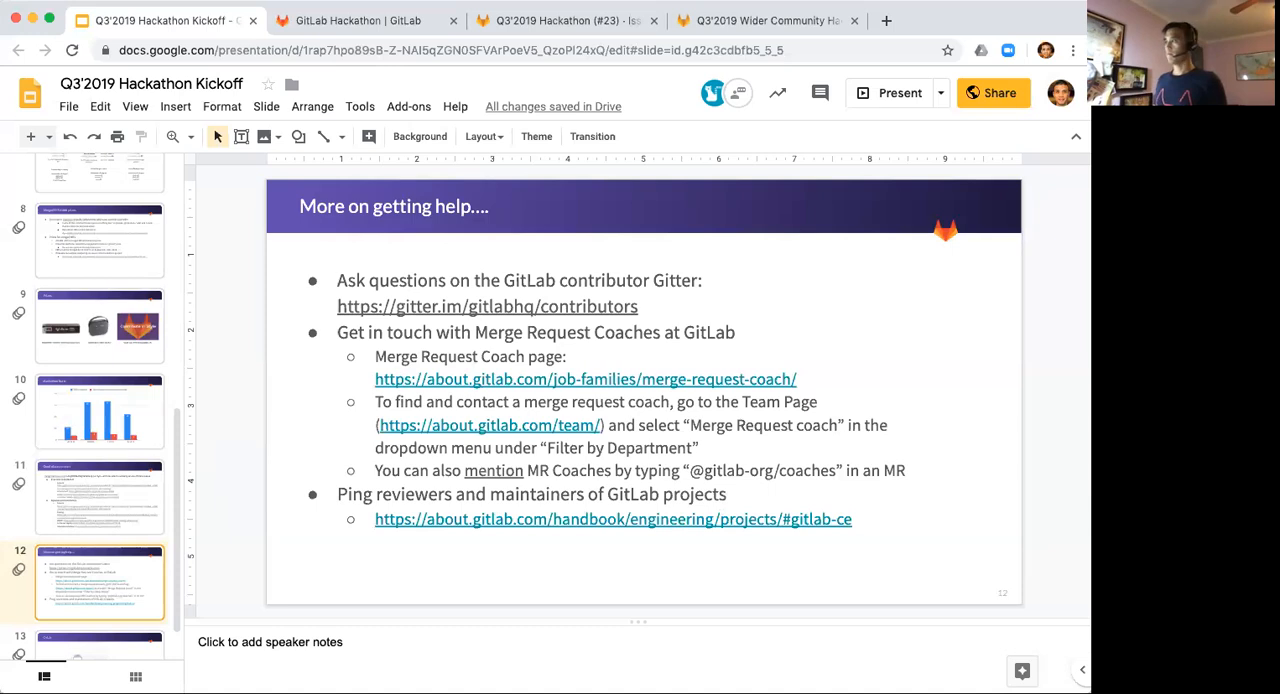
left_click(100, 410)
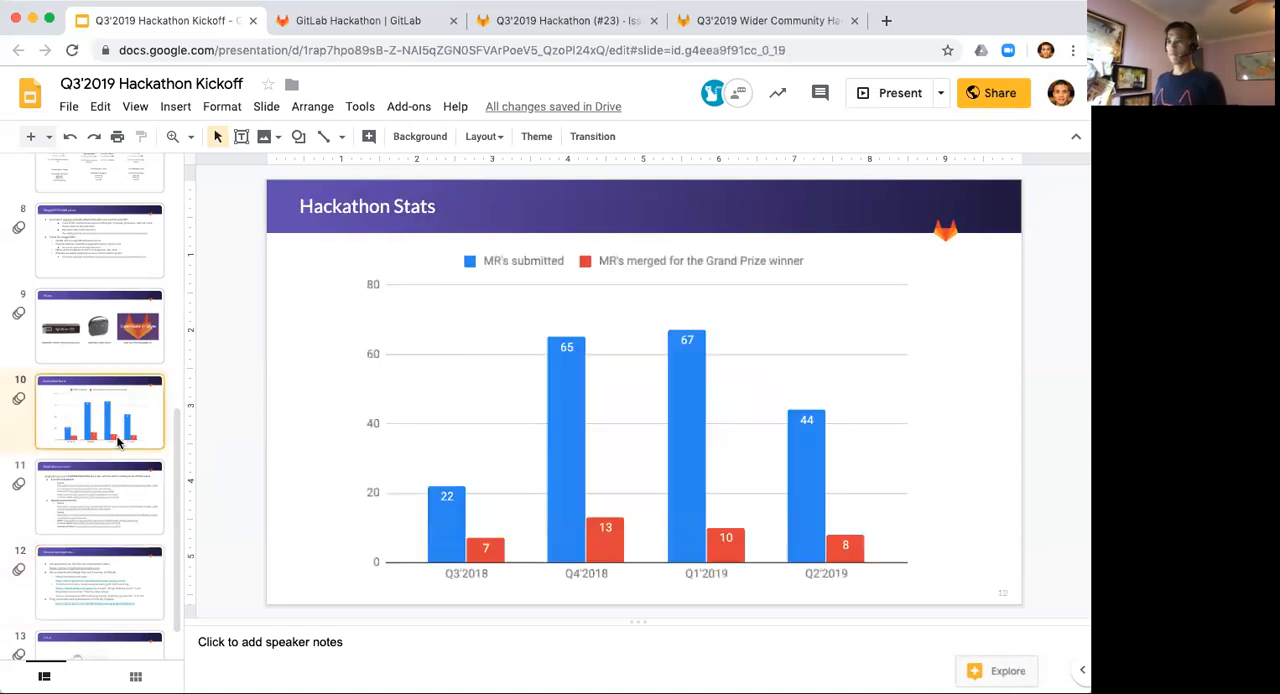